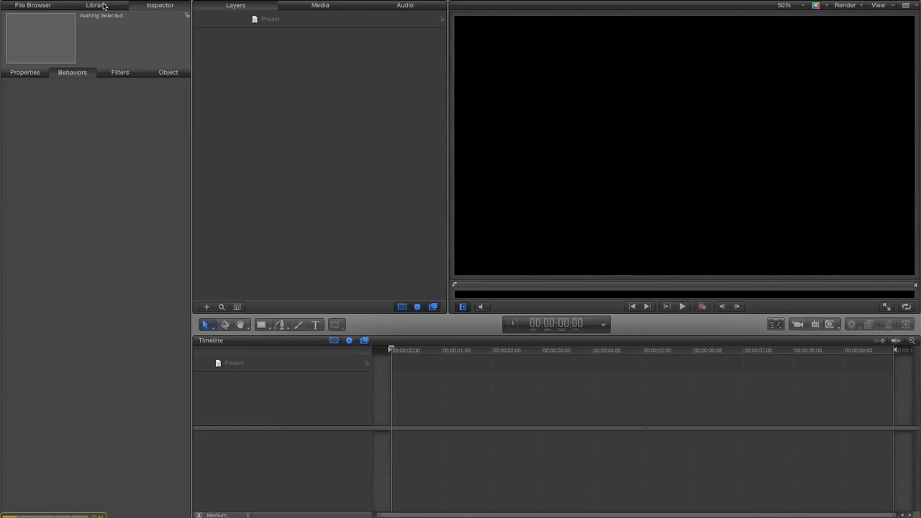
Search the Library's Content for "tree" and select the Winter Tree graphic.
{"action": "left_click", "coordinate": [95, 5]}
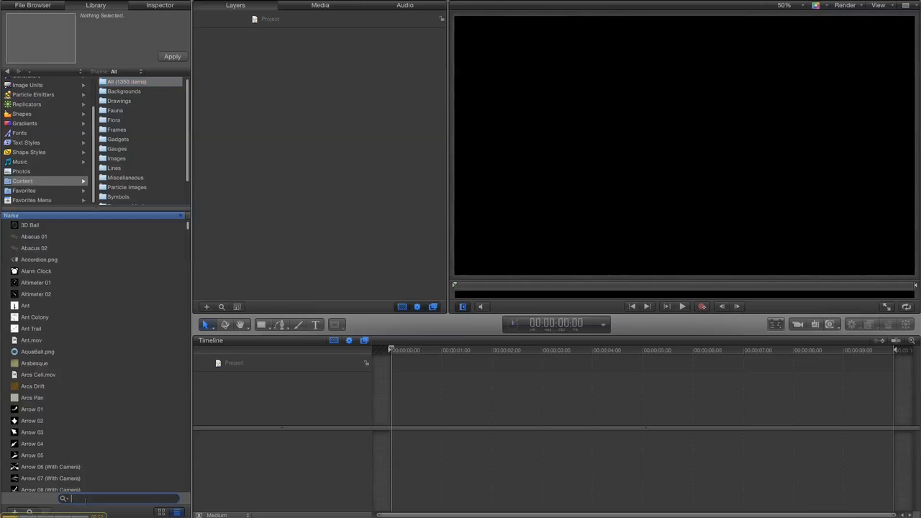
{"action": "type", "text": "tree"}
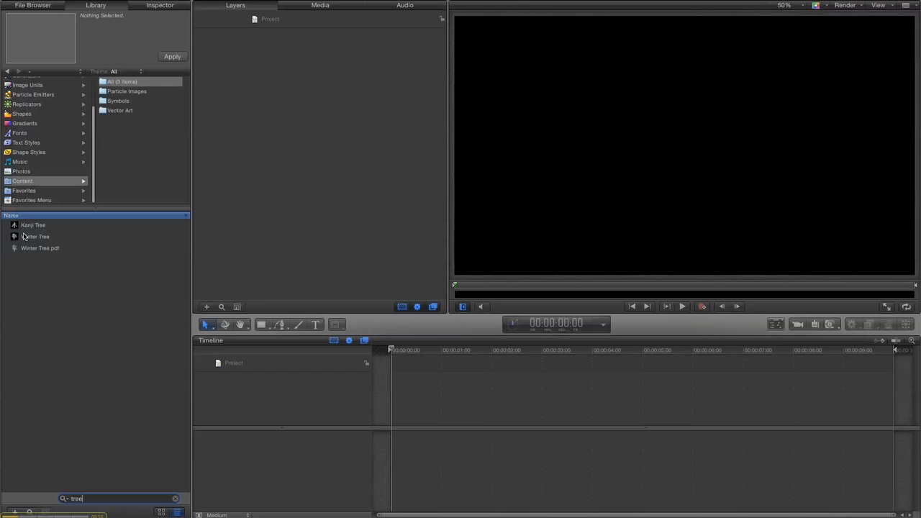
{"action": "left_click", "coordinate": [35, 236]}
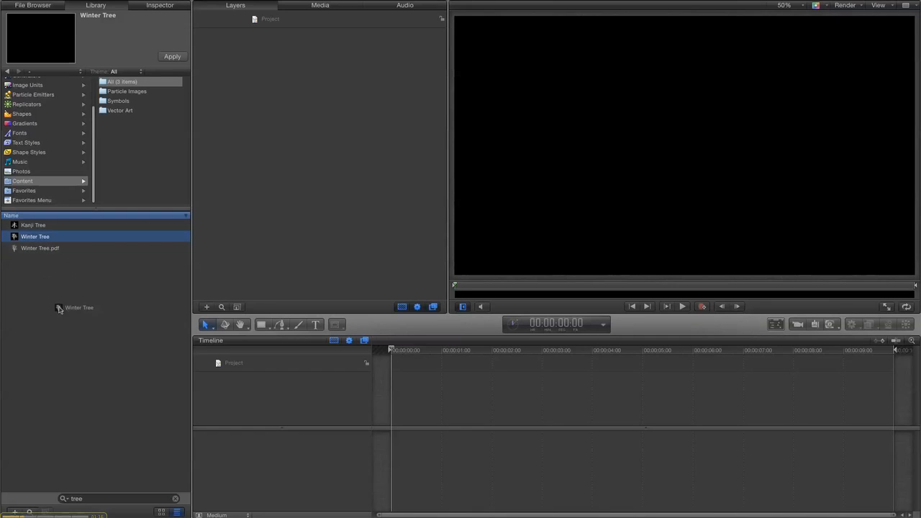
Add the Winter Tree graphic as a layer in the project's group.
{"action": "left_click_drag", "start_coordinate": [59, 308], "coordinate": [252, 385]}
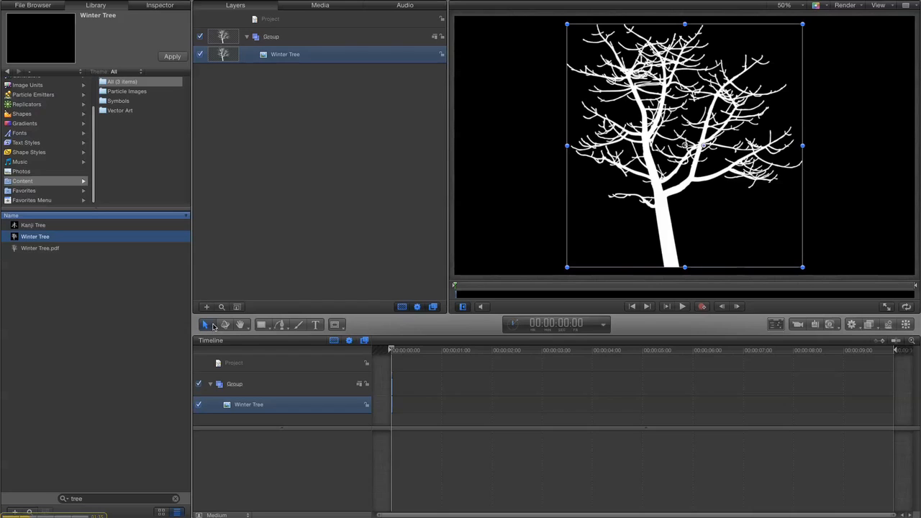
Move the tree's anchor point down to the base of its trunk with the Anchor Point tool.
{"action": "left_click", "coordinate": [207, 325]}
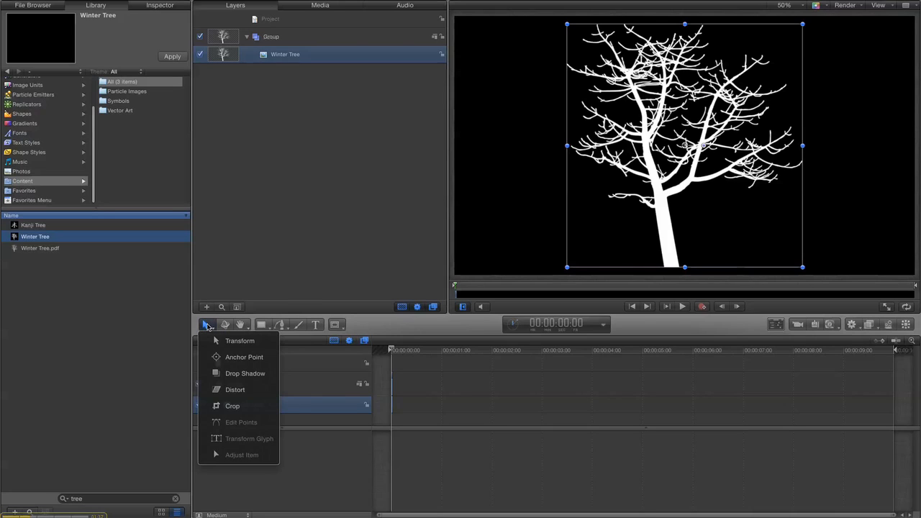
{"action": "mouse_move", "coordinate": [244, 357]}
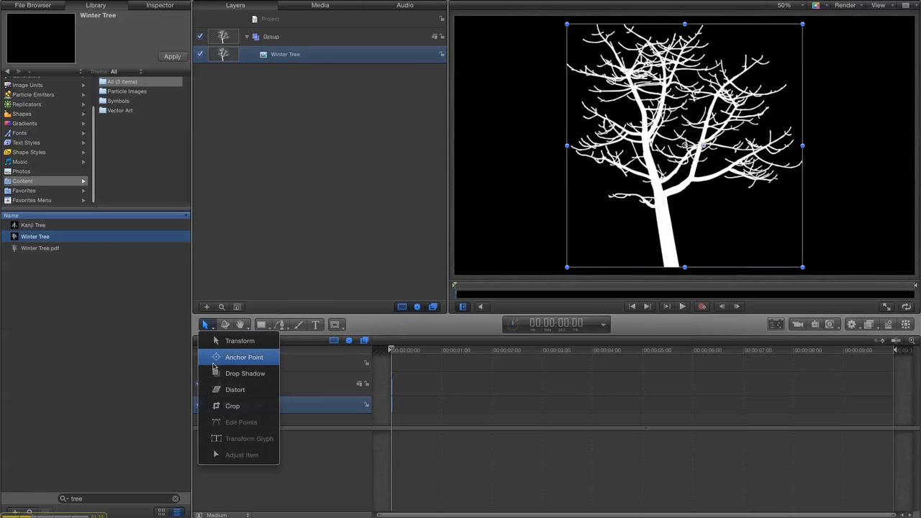
{"action": "left_click", "coordinate": [245, 357]}
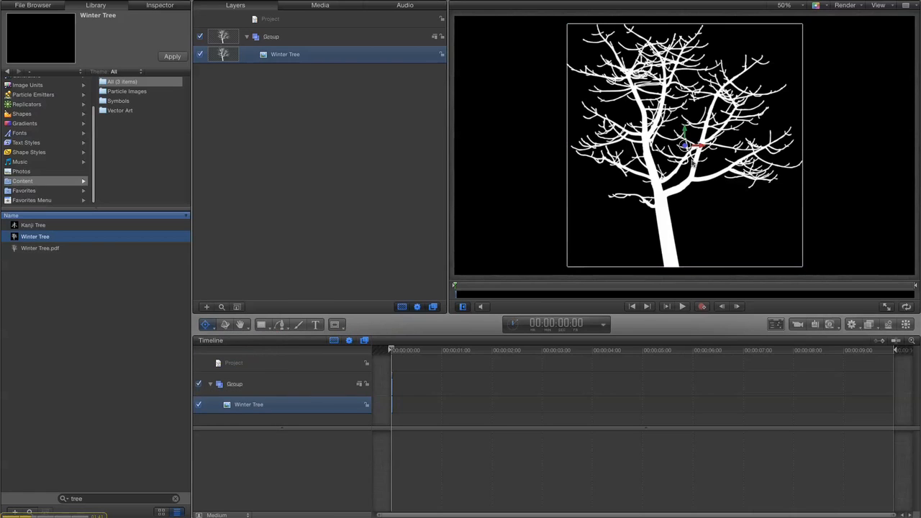
{"action": "left_click_drag", "start_coordinate": [685, 147], "coordinate": [679, 204]}
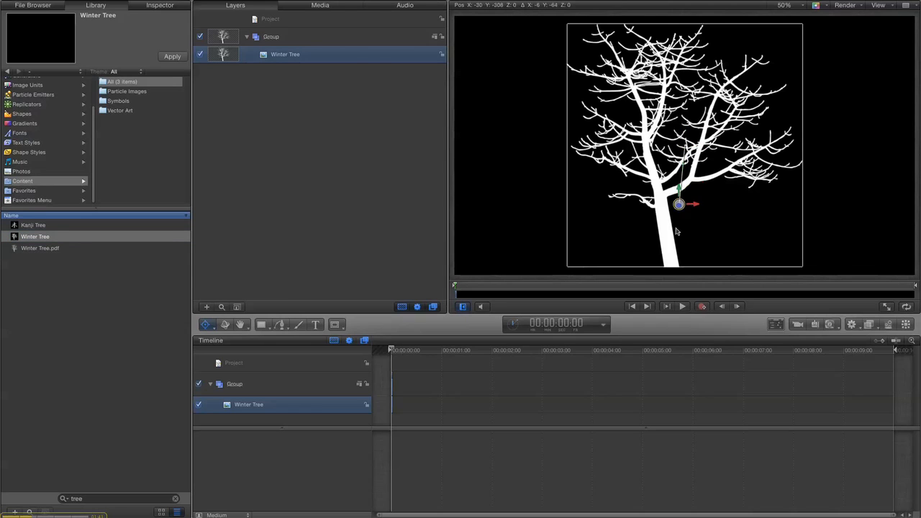
{"action": "left_click_drag", "start_coordinate": [679, 205], "coordinate": [670, 268]}
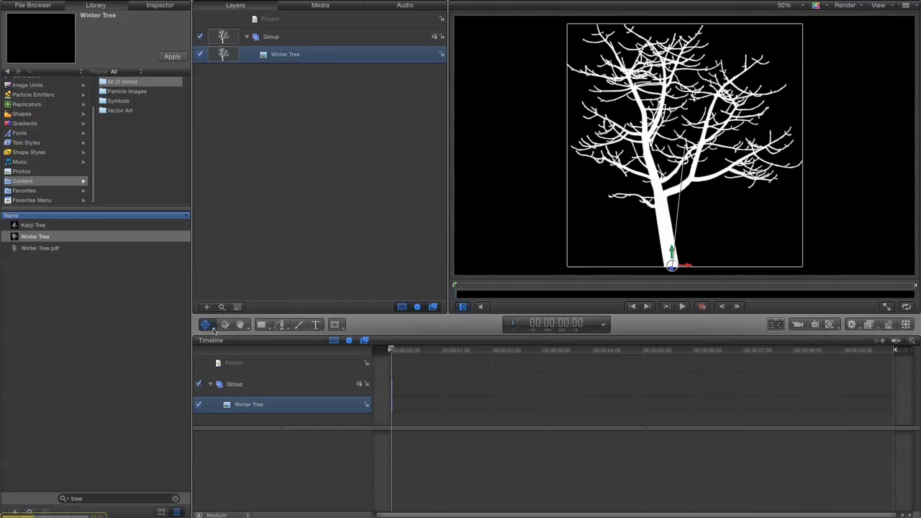
{"action": "left_click", "coordinate": [204, 325]}
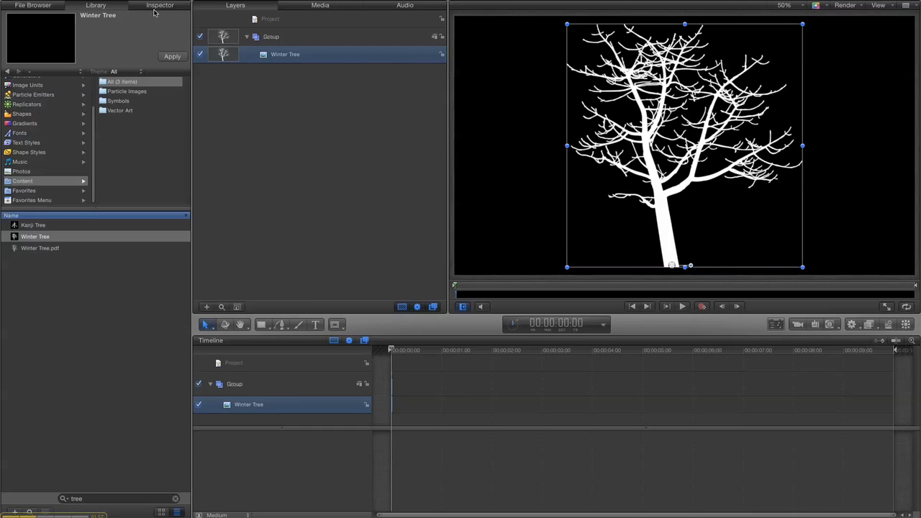
Show the Winter Tree layer's Properties pane in the Inspector.
{"action": "left_click", "coordinate": [160, 6]}
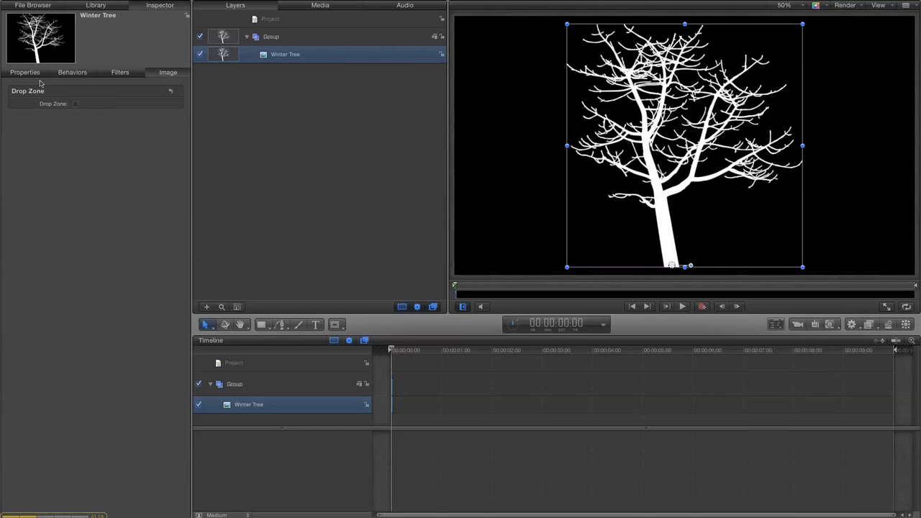
{"action": "left_click", "coordinate": [26, 72]}
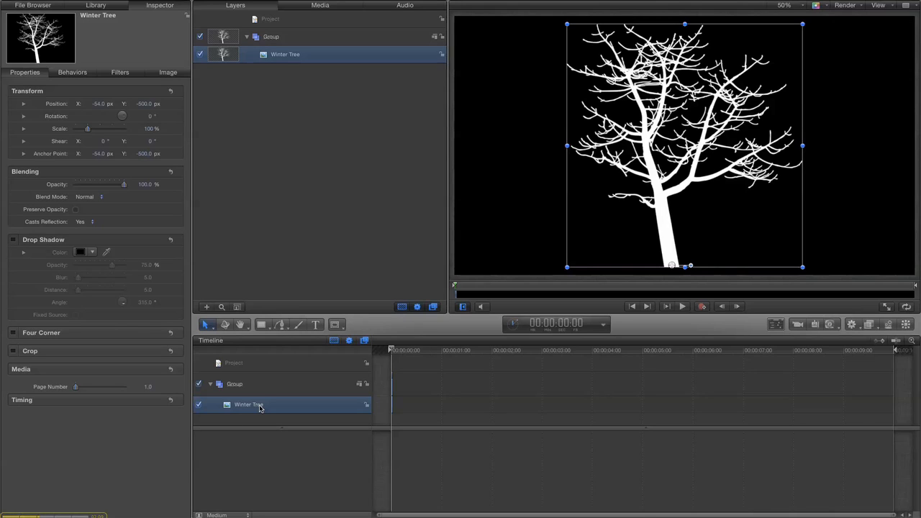
{"action": "mouse_move", "coordinate": [889, 330]}
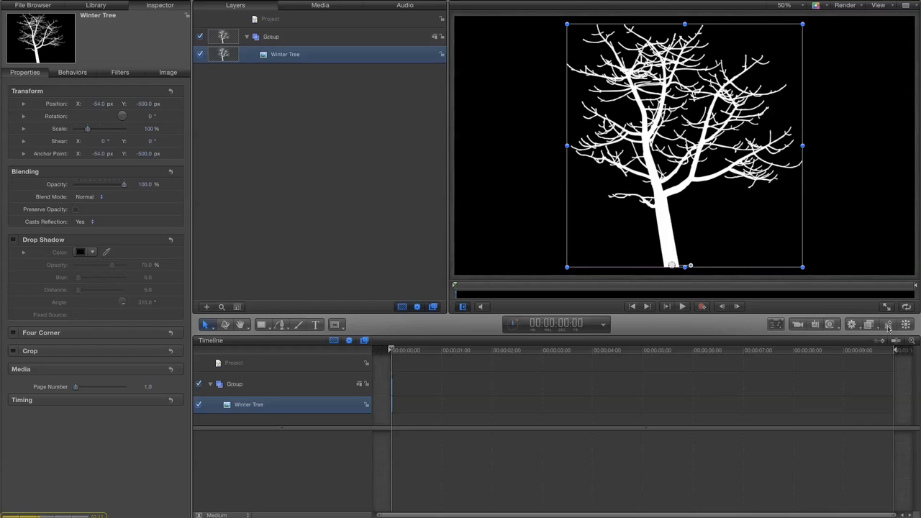
{"action": "mouse_move", "coordinate": [907, 325]}
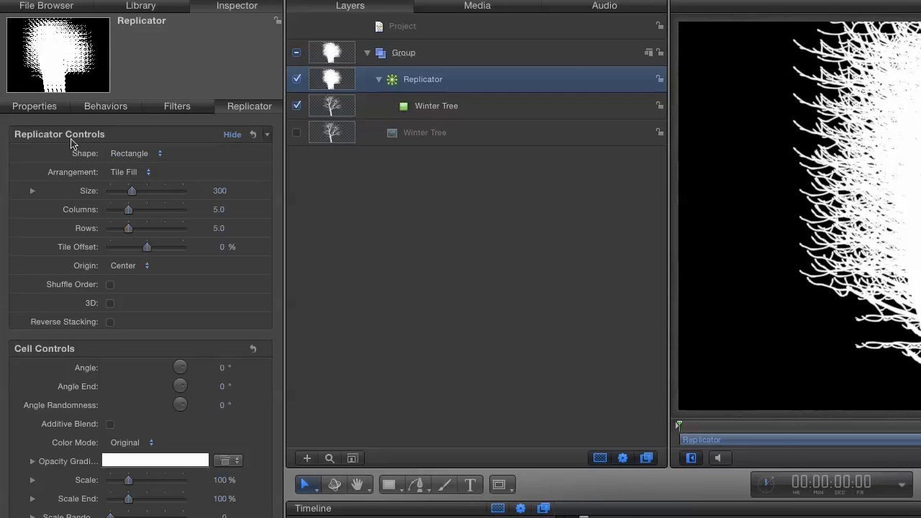
Replicate the tree along a Line shape from Start Point X -500 to End Point X 500.
{"action": "left_click", "coordinate": [137, 152]}
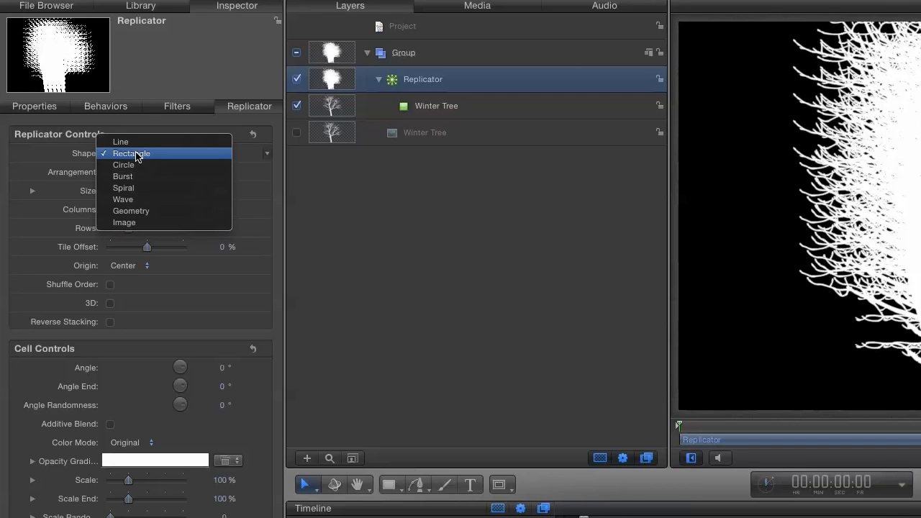
{"action": "mouse_move", "coordinate": [121, 142]}
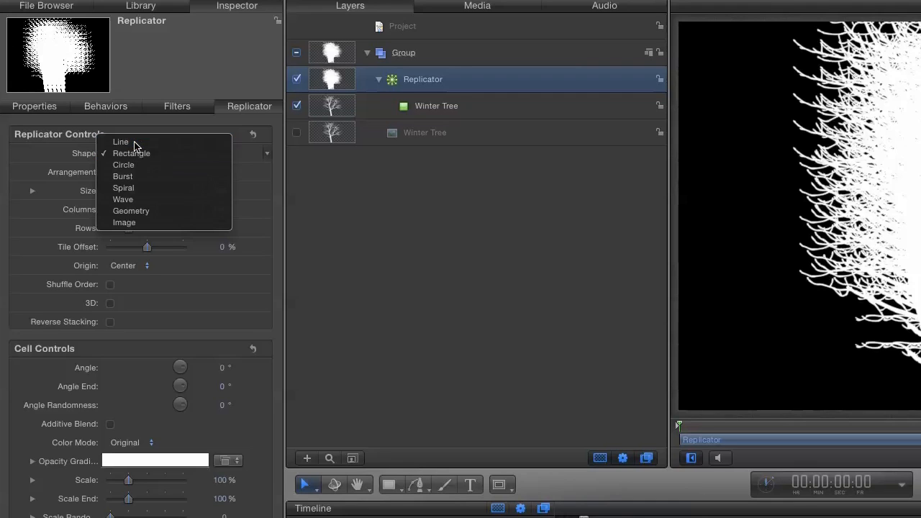
{"action": "left_click", "coordinate": [121, 143]}
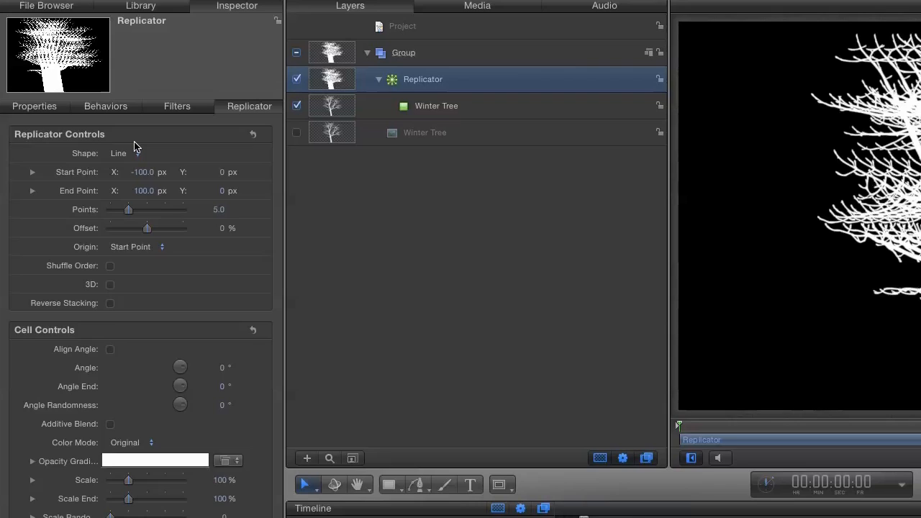
{"action": "left_click", "coordinate": [144, 172]}
{"action": "type", "text": "-500"}
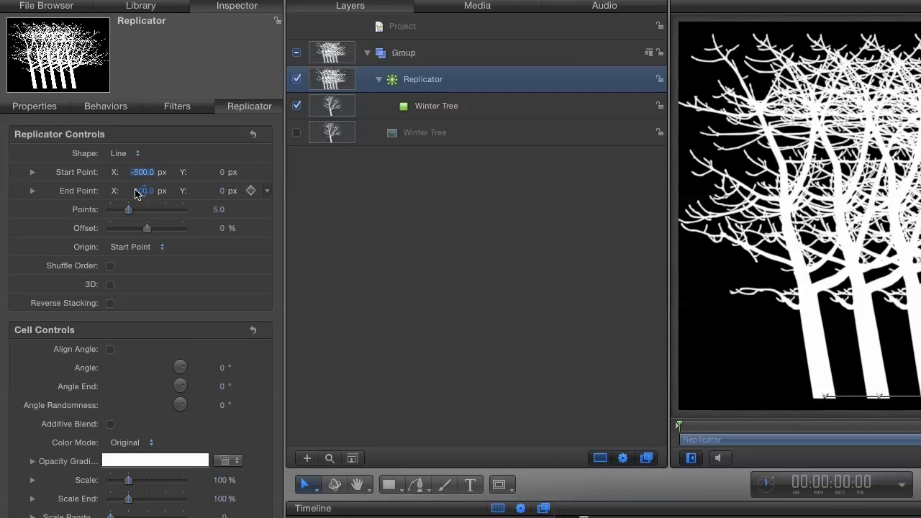
{"action": "left_click", "coordinate": [143, 190]}
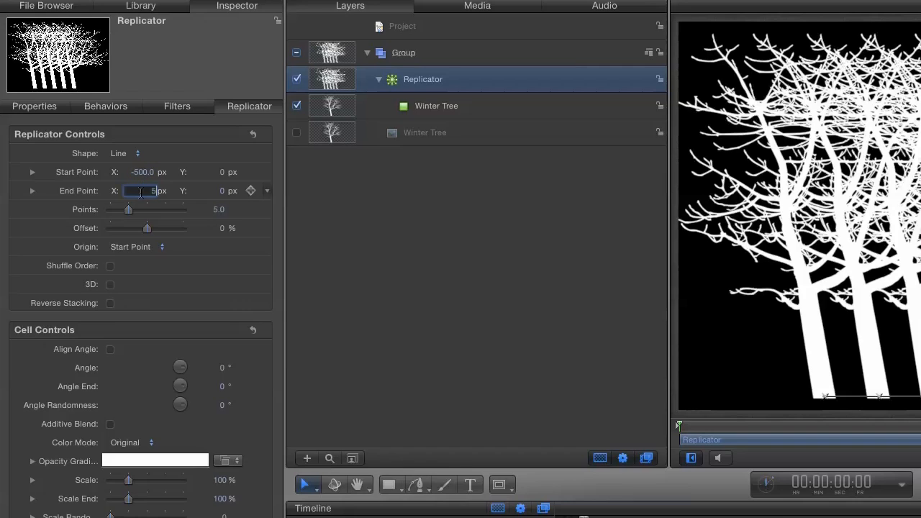
{"action": "type", "text": "500.0"}
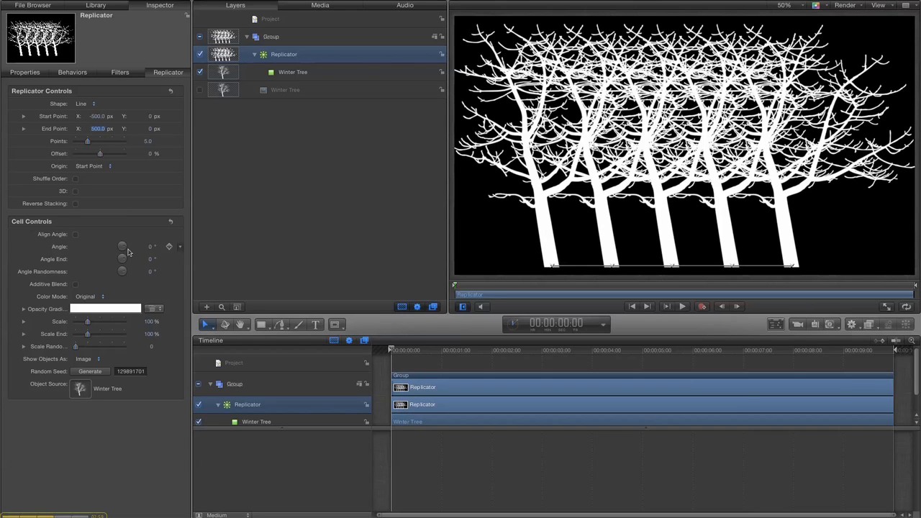
Add a Sequence Replicator behavior to the replicator.
{"action": "left_click", "coordinate": [853, 325]}
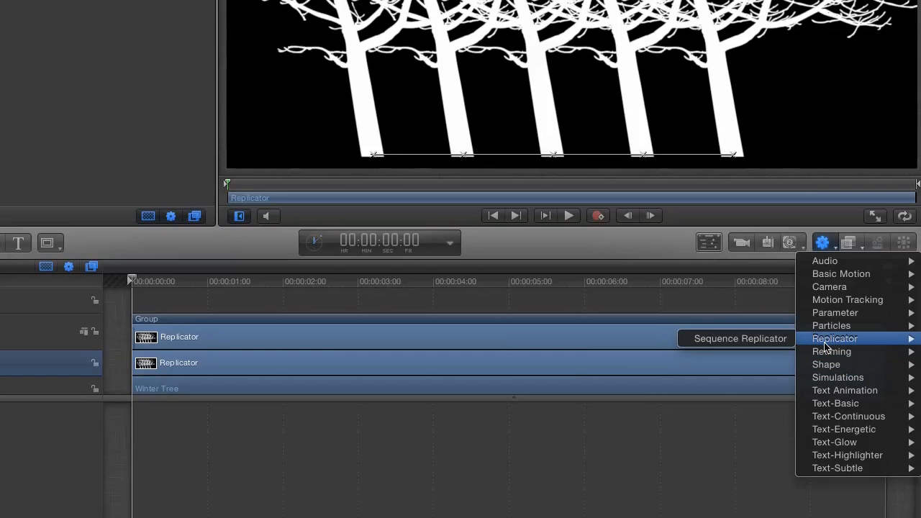
{"action": "left_click", "coordinate": [739, 338]}
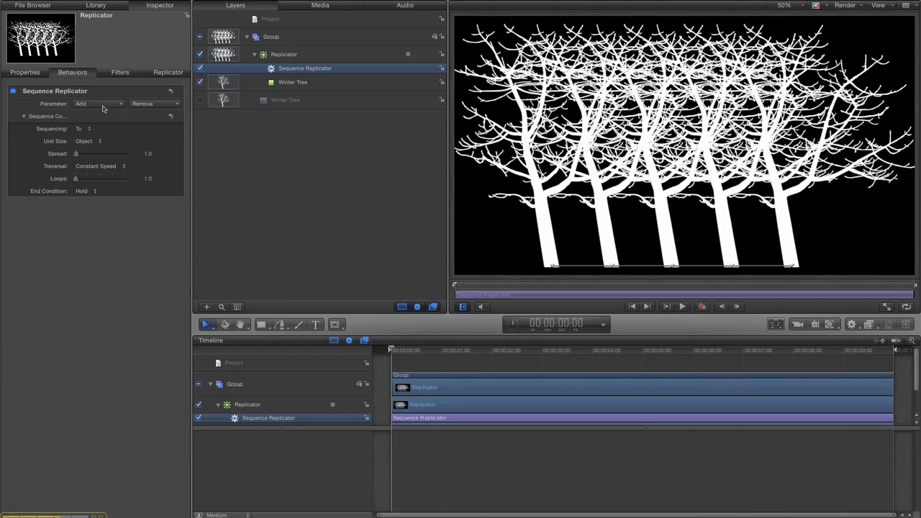
{"action": "mouse_move", "coordinate": [106, 107]}
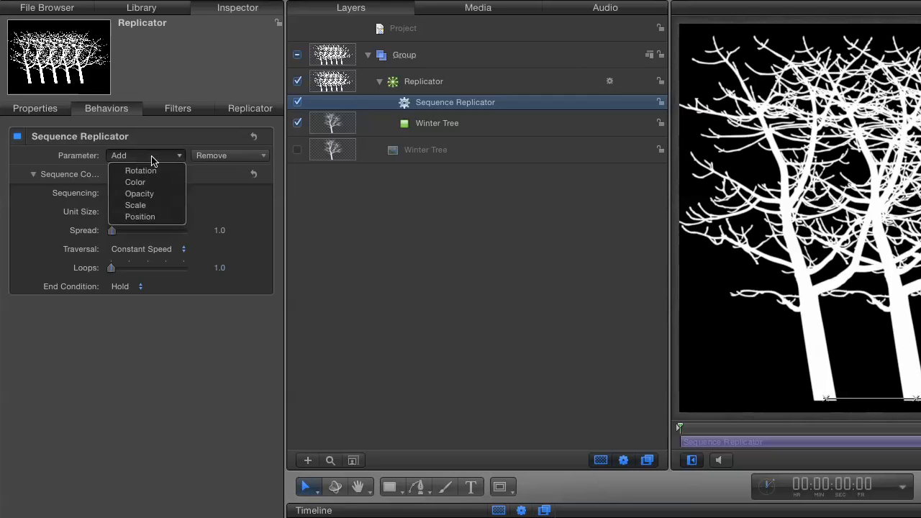
{"action": "mouse_move", "coordinate": [140, 216]}
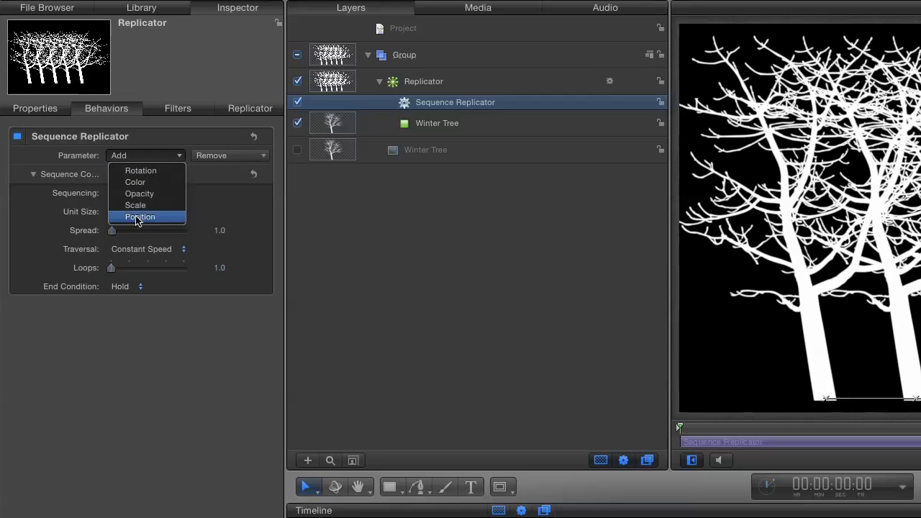
Sequence the trees' Scale starting from 0% with Sequencing set to From.
{"action": "left_click", "coordinate": [135, 204]}
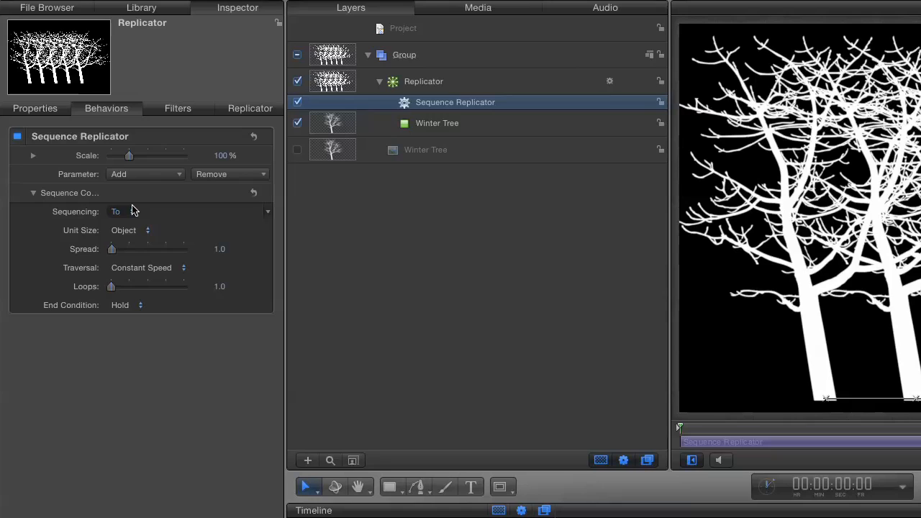
{"action": "left_click_drag", "start_coordinate": [129, 155], "coordinate": [108, 155]}
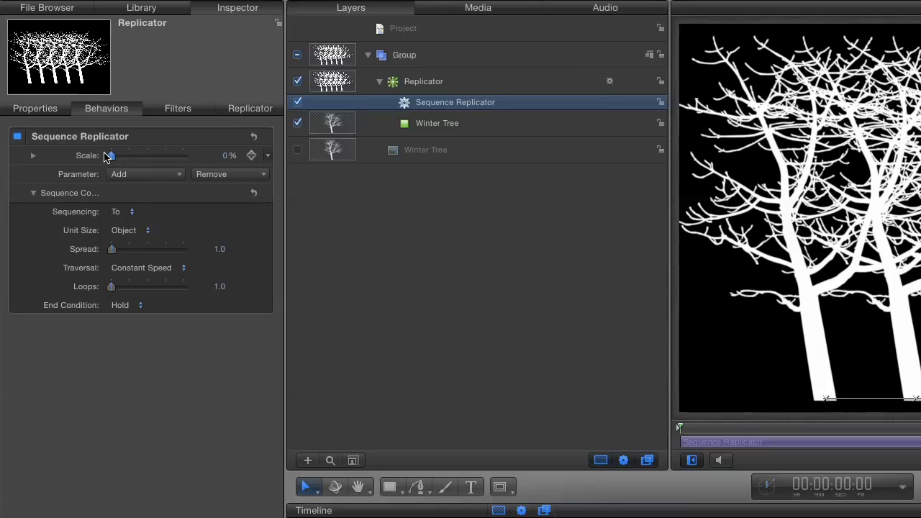
{"action": "mouse_move", "coordinate": [88, 156]}
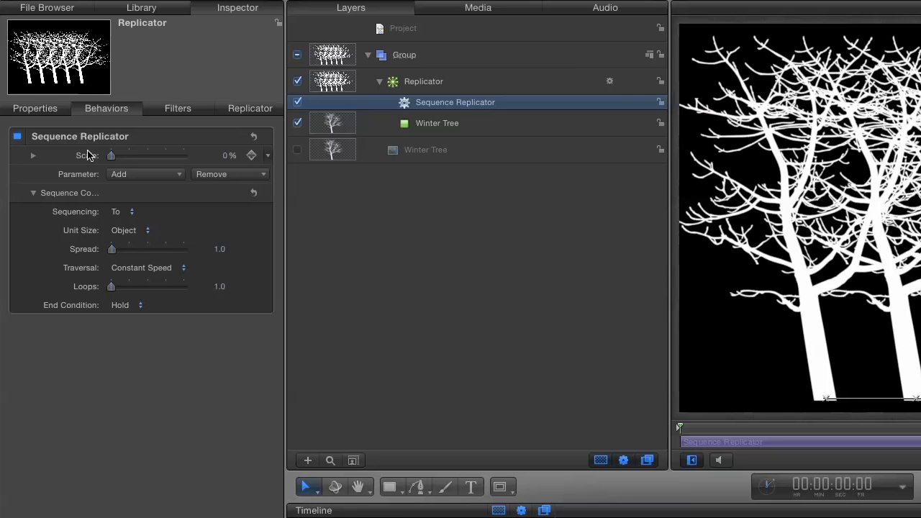
{"action": "left_click", "coordinate": [122, 210]}
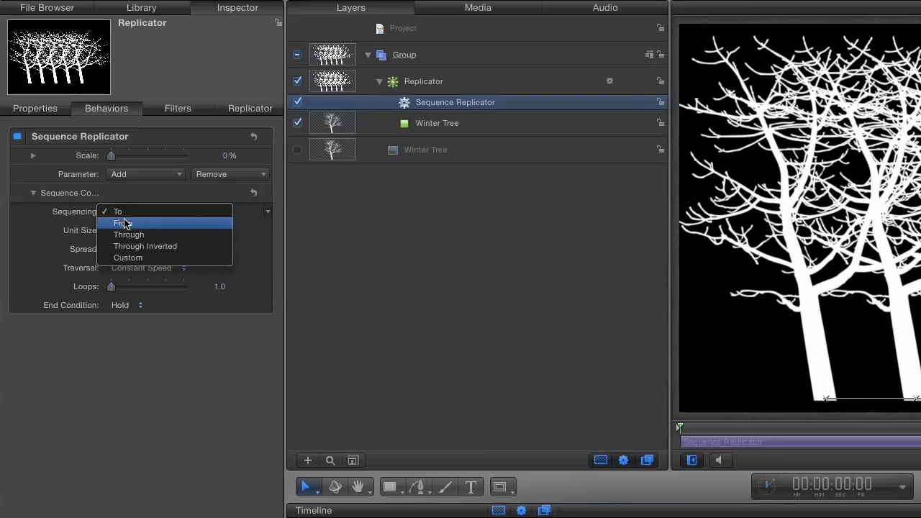
{"action": "left_click", "coordinate": [121, 222]}
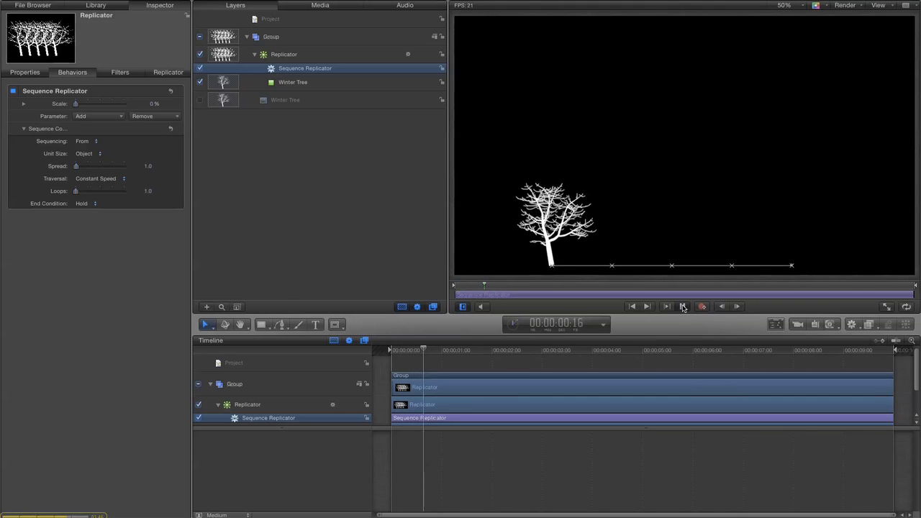
Preview playback, raise the Spread to 2.0 from the start frame, and preview the trees growing in again.
{"action": "left_click", "coordinate": [682, 307]}
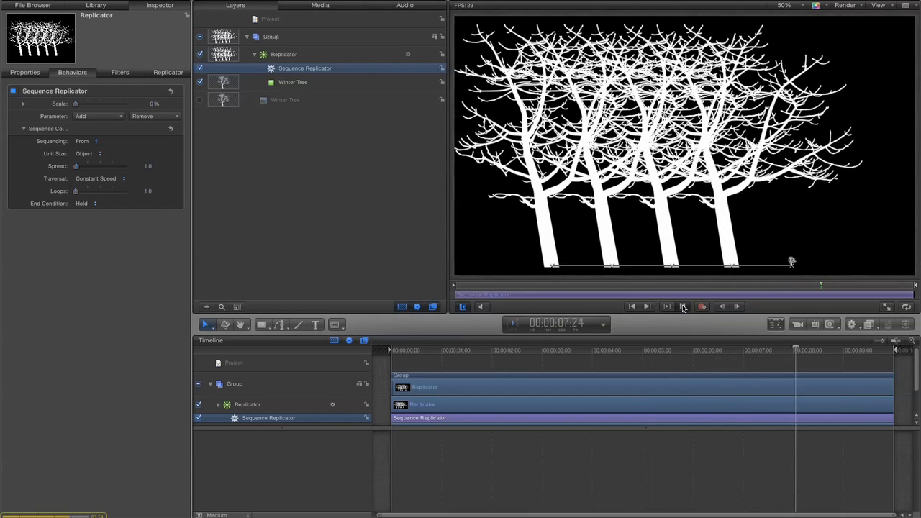
{"action": "left_click", "coordinate": [682, 307]}
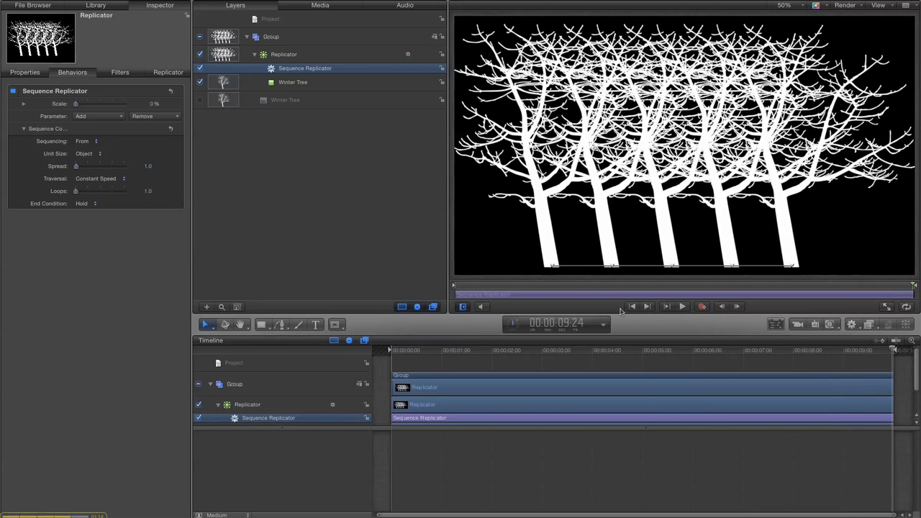
{"action": "mouse_move", "coordinate": [632, 307]}
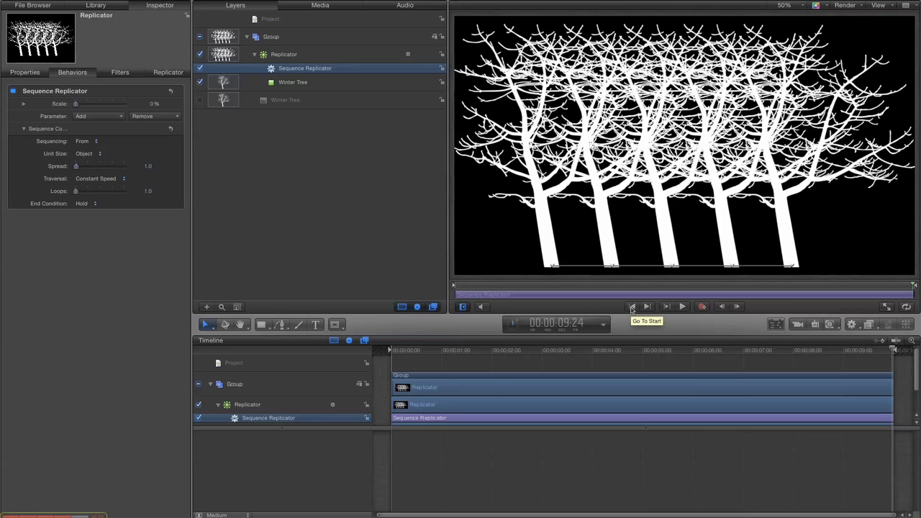
{"action": "mouse_move", "coordinate": [632, 307]}
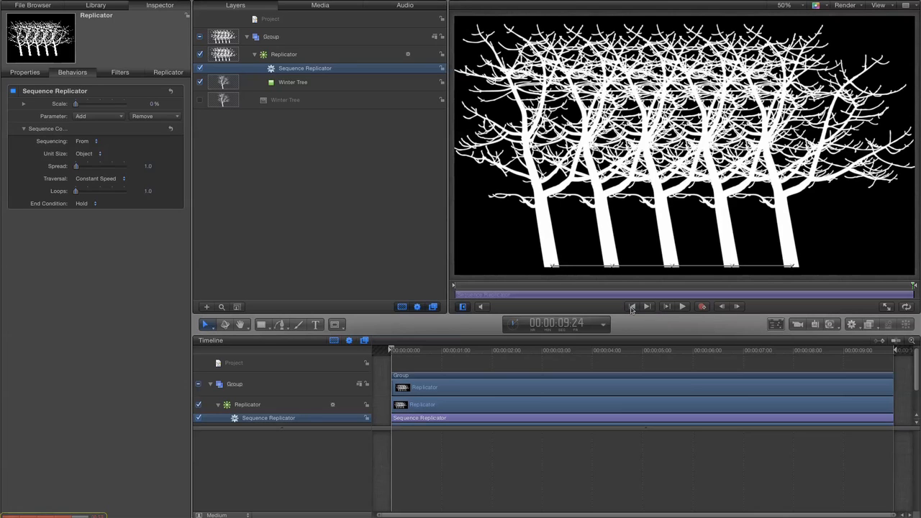
{"action": "left_click", "coordinate": [632, 307]}
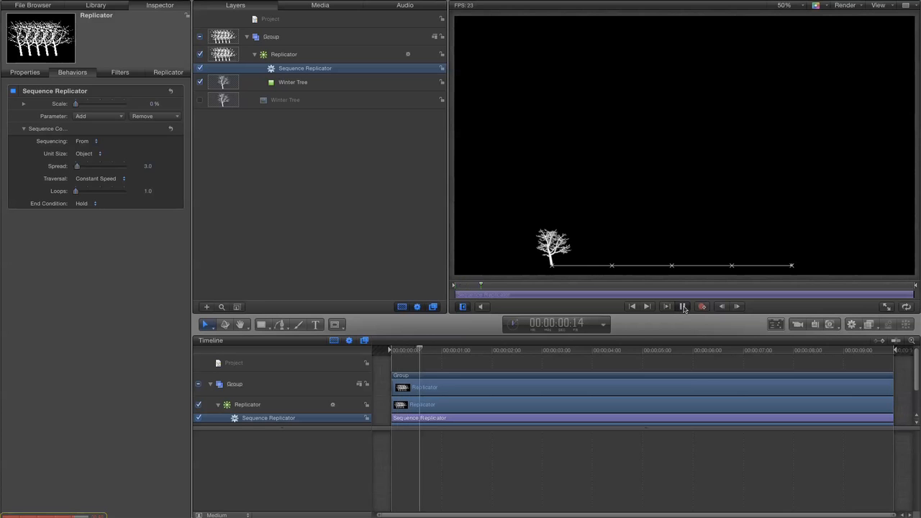
{"action": "left_click", "coordinate": [645, 307]}
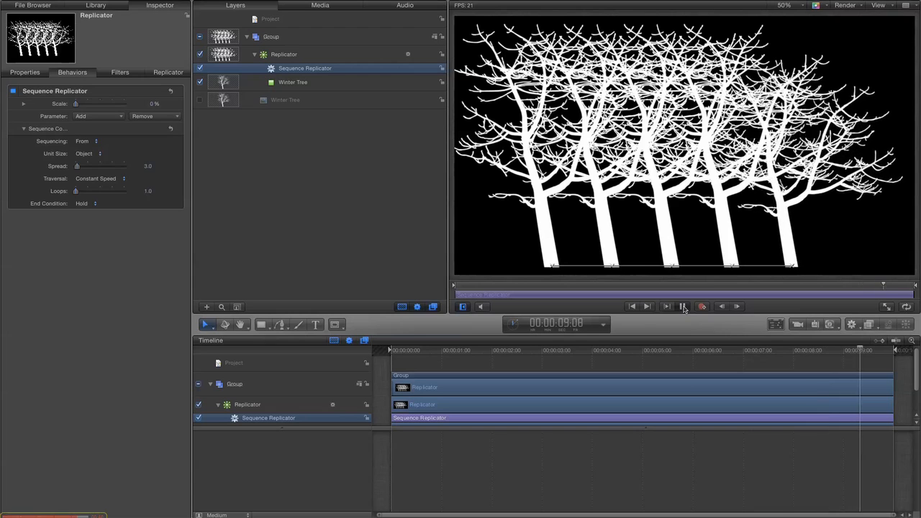
{"action": "left_click", "coordinate": [293, 82]}
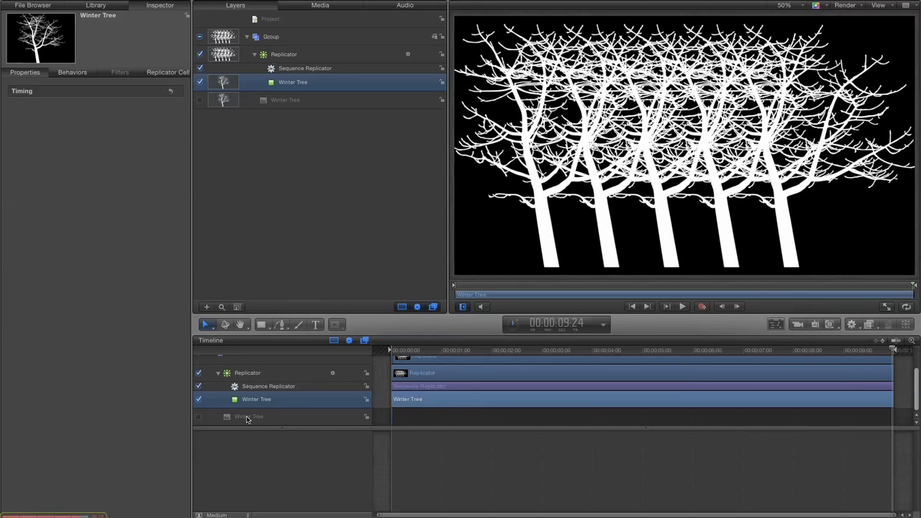
{"action": "left_click", "coordinate": [251, 418]}
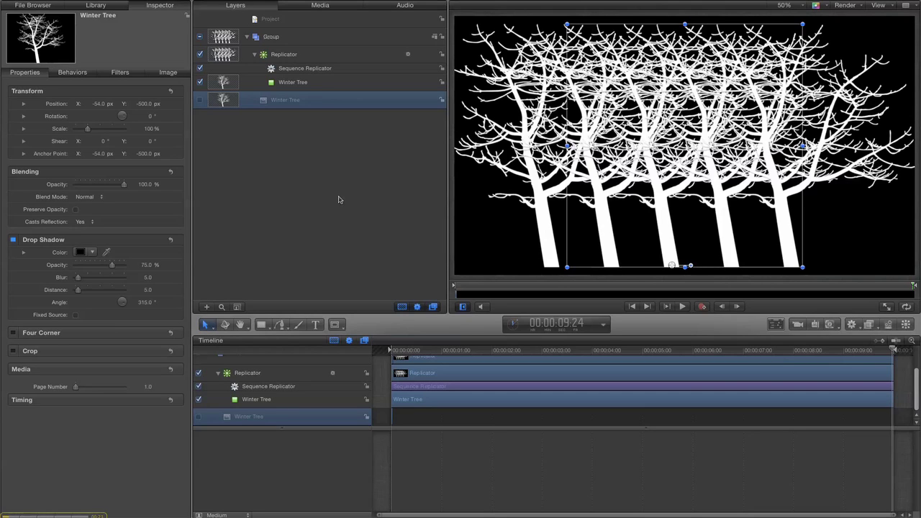
{"action": "left_click", "coordinate": [248, 372]}
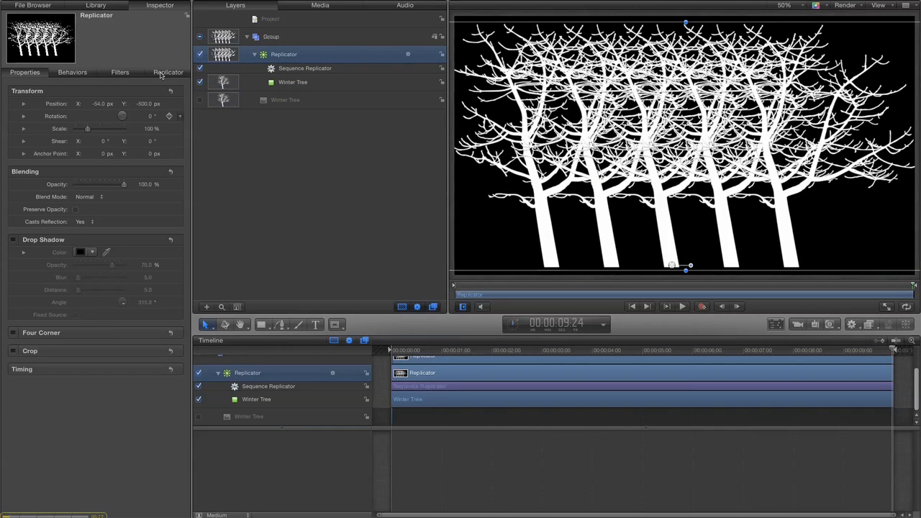
Enable Reverse Stacking in the Replicator's settings.
{"action": "left_click", "coordinate": [168, 72]}
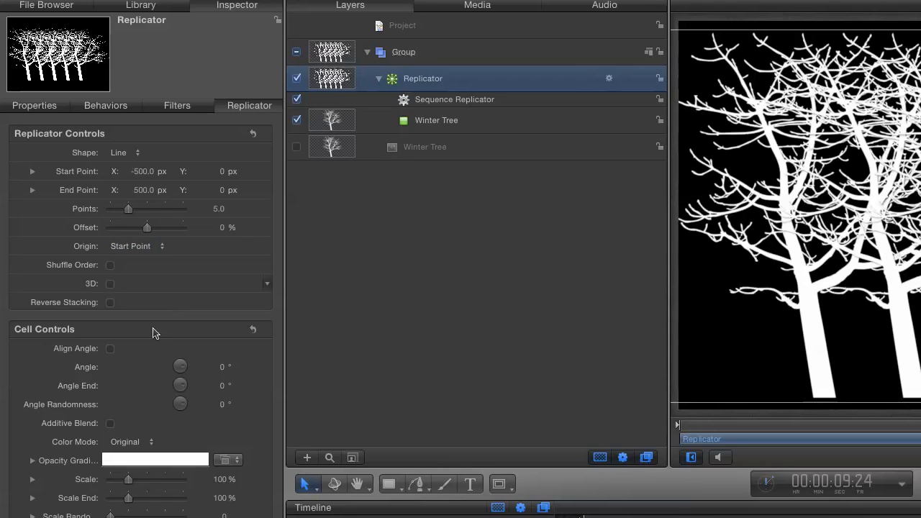
{"action": "mouse_move", "coordinate": [109, 308]}
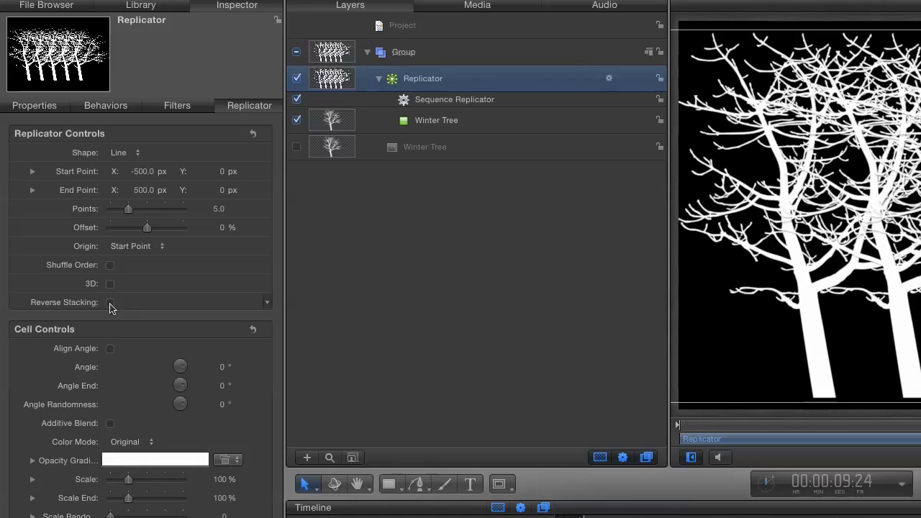
{"action": "left_click", "coordinate": [109, 302]}
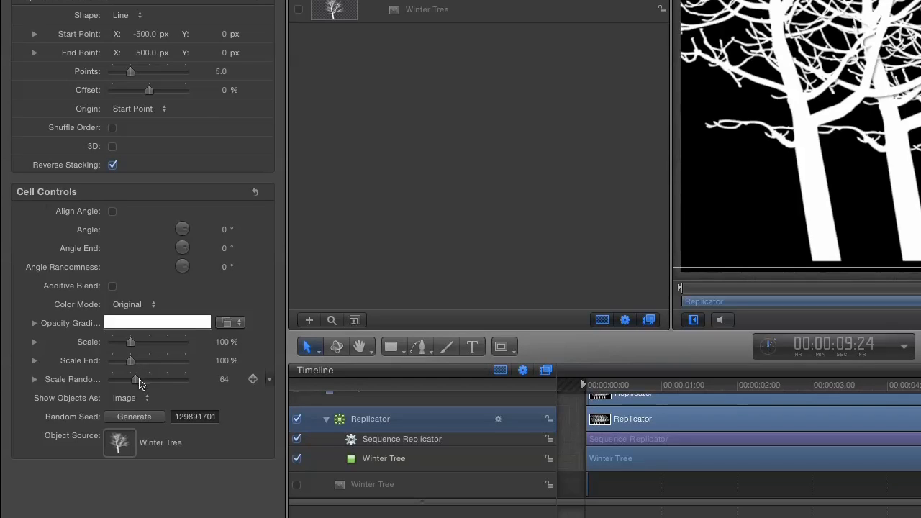
Set Scale Randomness to about 34 and generate a new random seed for the tree sizes.
{"action": "left_click_drag", "start_coordinate": [129, 380], "coordinate": [121, 379]}
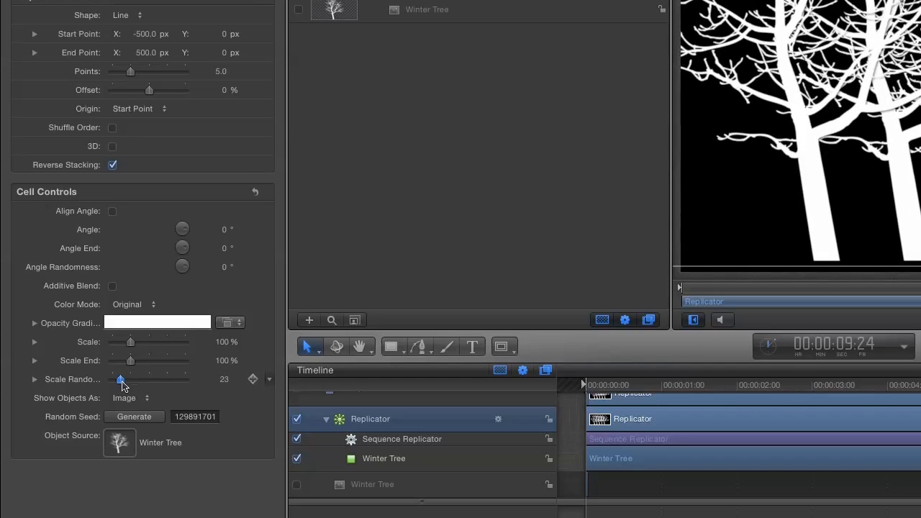
{"action": "left_click_drag", "start_coordinate": [115, 380], "coordinate": [123, 380]}
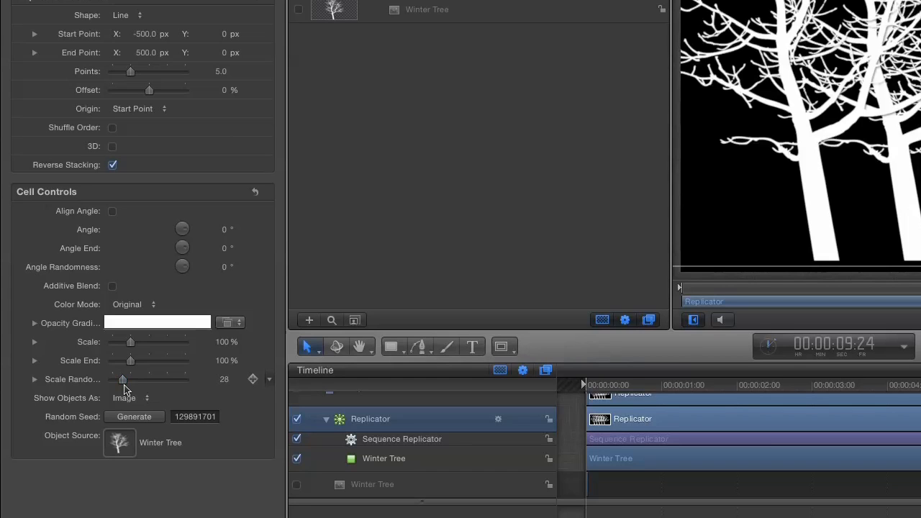
{"action": "left_click_drag", "start_coordinate": [121, 380], "coordinate": [123, 379]}
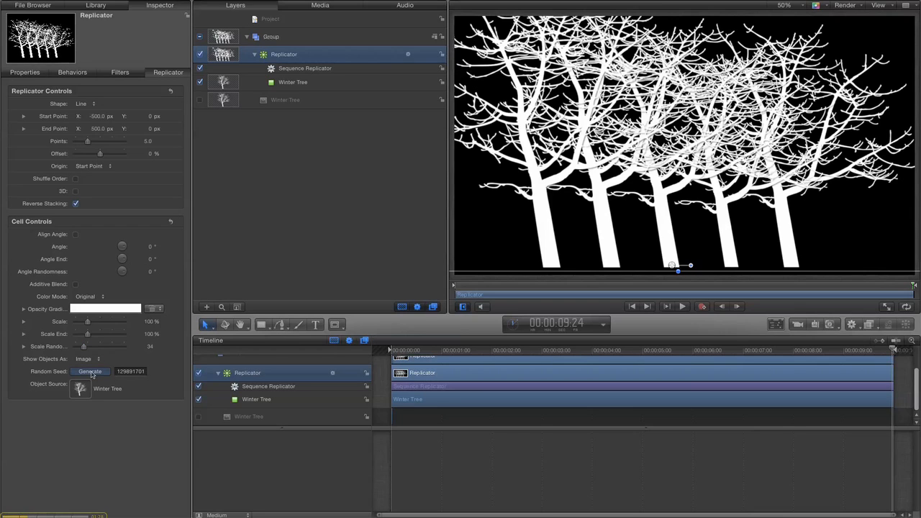
{"action": "left_click", "coordinate": [89, 371]}
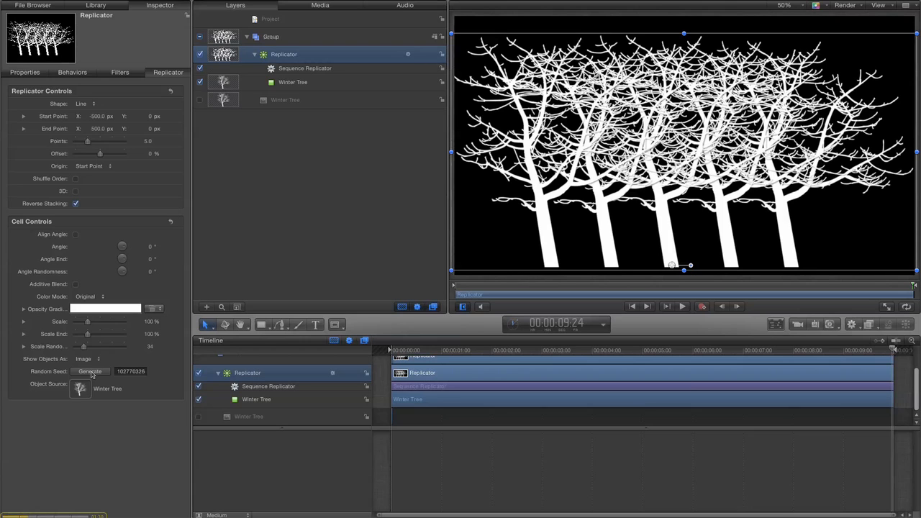
{"action": "left_click", "coordinate": [89, 372]}
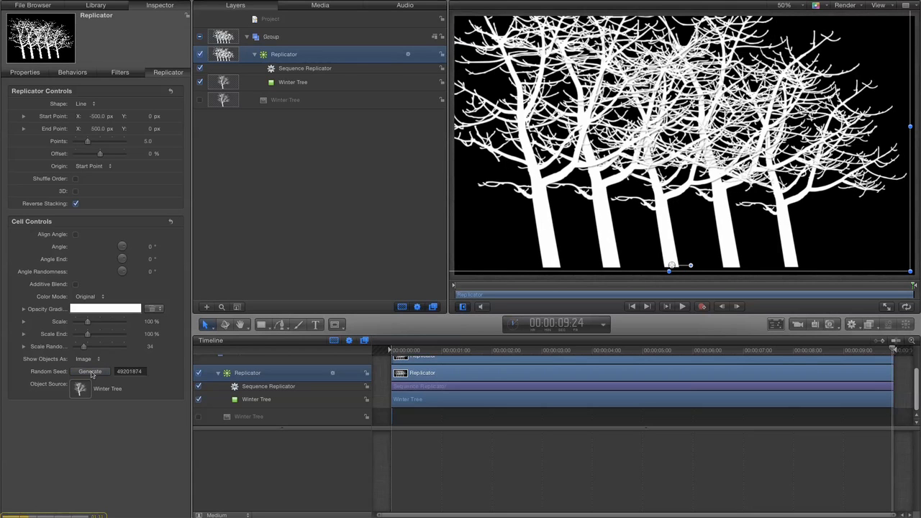
{"action": "left_click", "coordinate": [89, 371]}
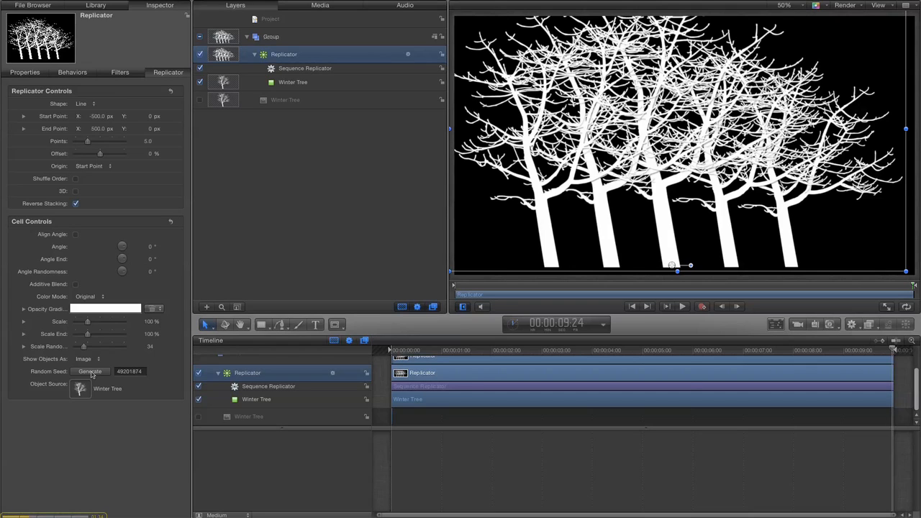
{"action": "mouse_move", "coordinate": [264, 357]}
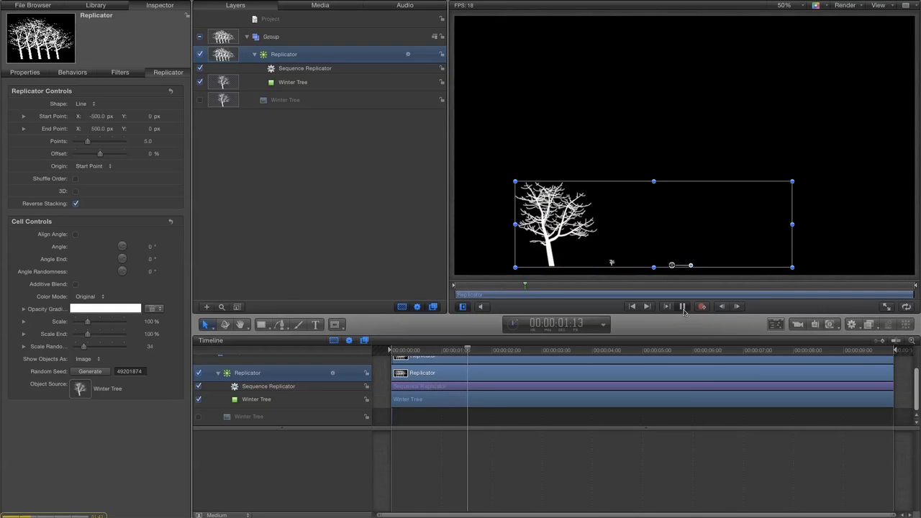
{"action": "left_click", "coordinate": [682, 306]}
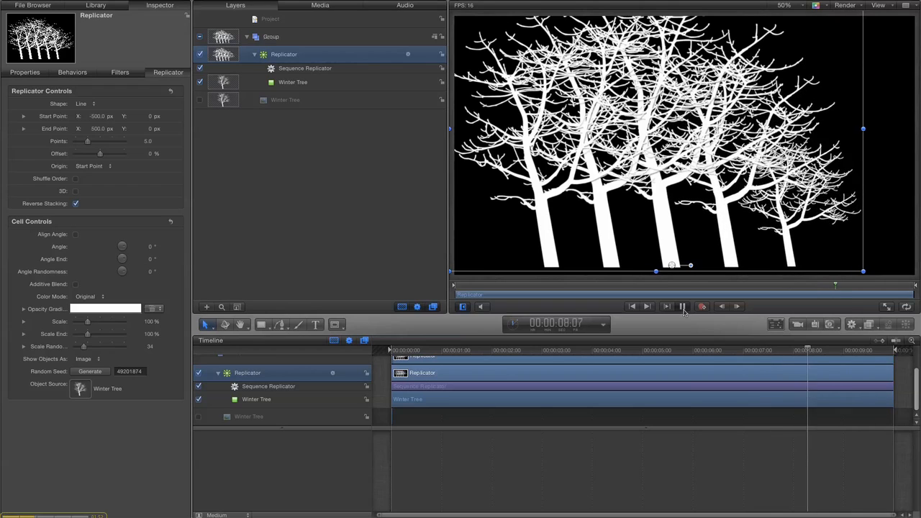
{"action": "left_click", "coordinate": [682, 306]}
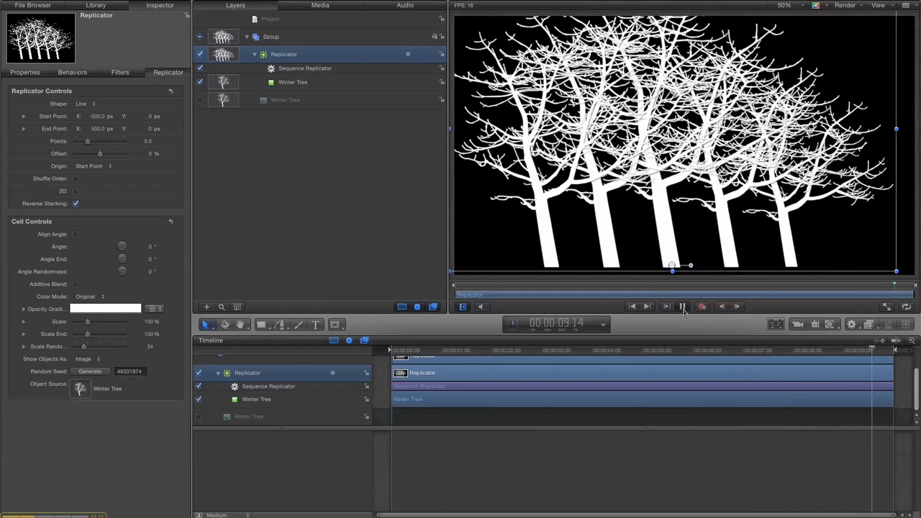
{"action": "left_click", "coordinate": [682, 307]}
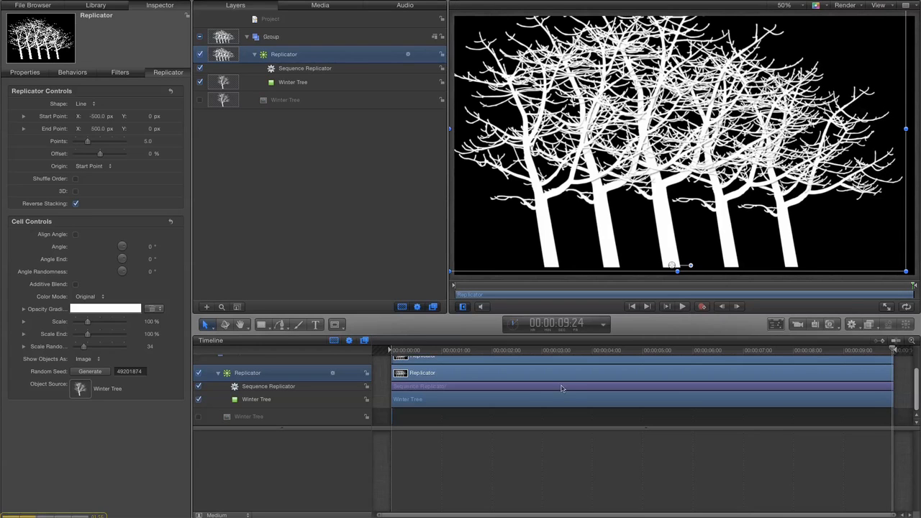
{"action": "mouse_move", "coordinate": [345, 387]}
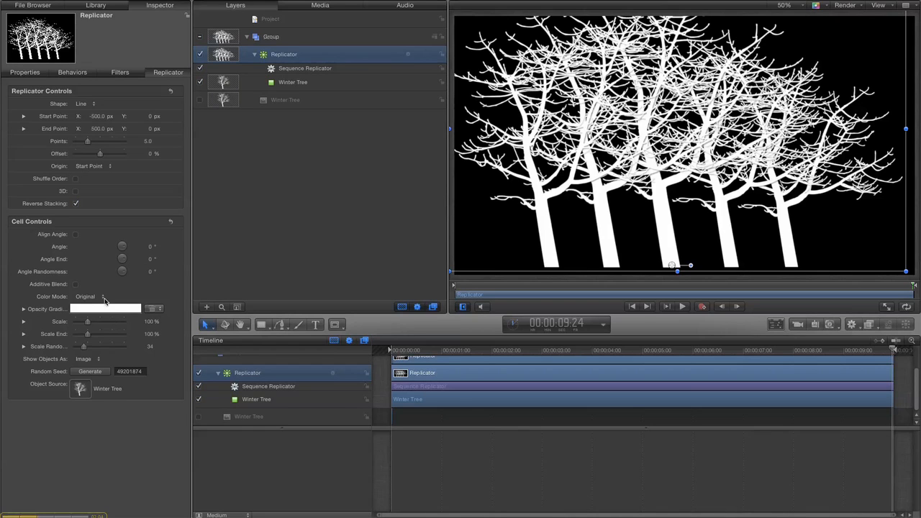
Set the replicator's Color Mode to Colorize, then change it to Over Pattern.
{"action": "left_click", "coordinate": [106, 296]}
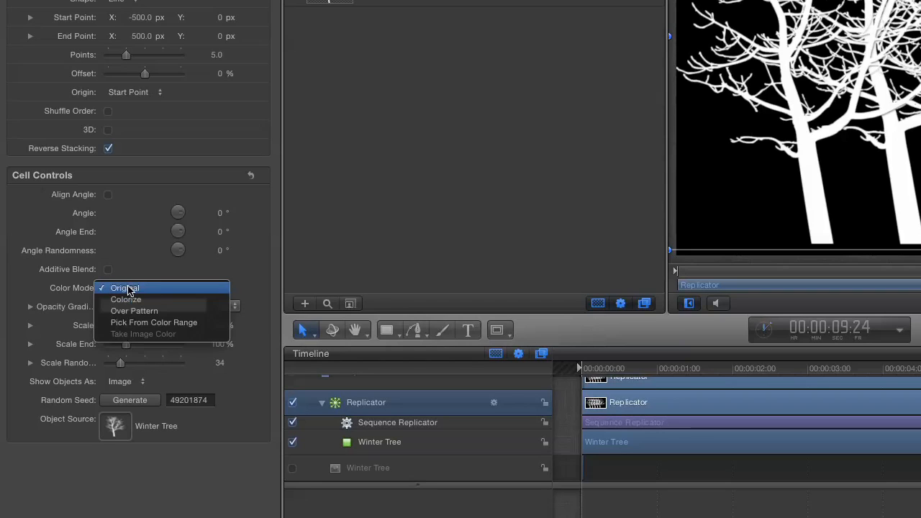
{"action": "mouse_move", "coordinate": [127, 300]}
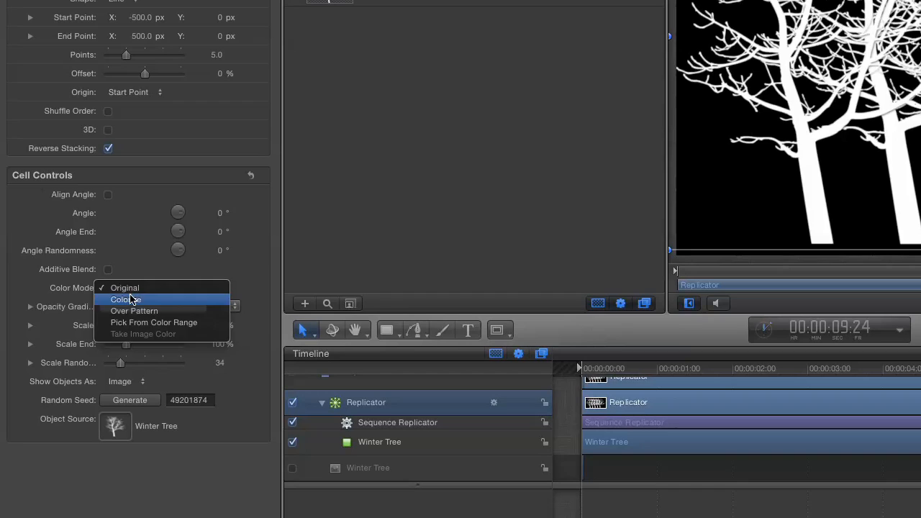
{"action": "left_click", "coordinate": [127, 299]}
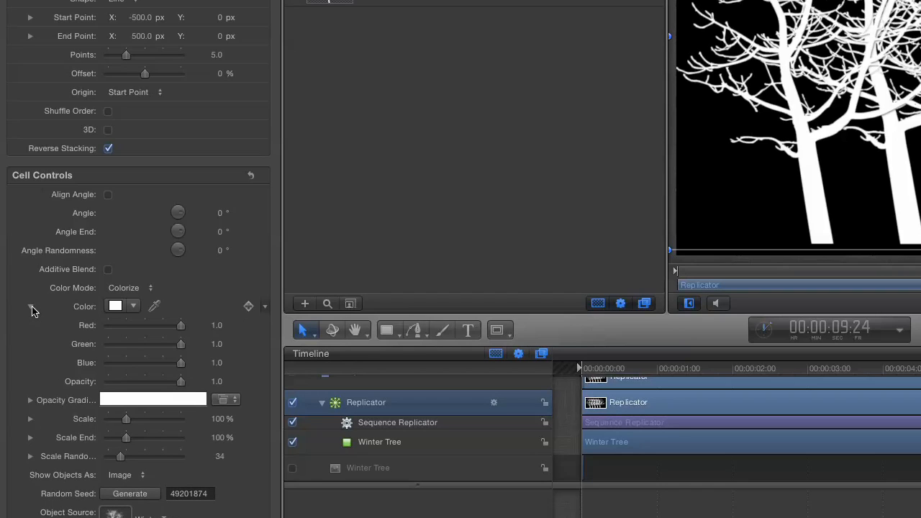
{"action": "left_click", "coordinate": [150, 288]}
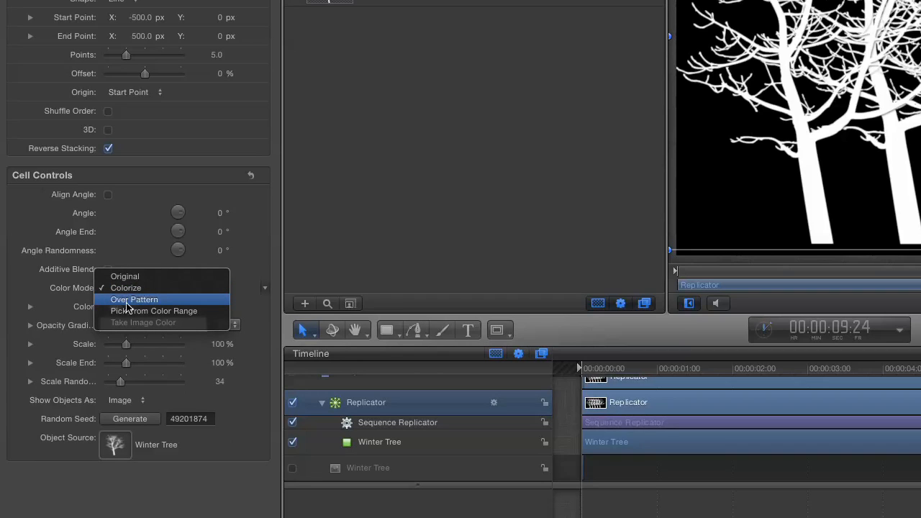
{"action": "left_click", "coordinate": [136, 299]}
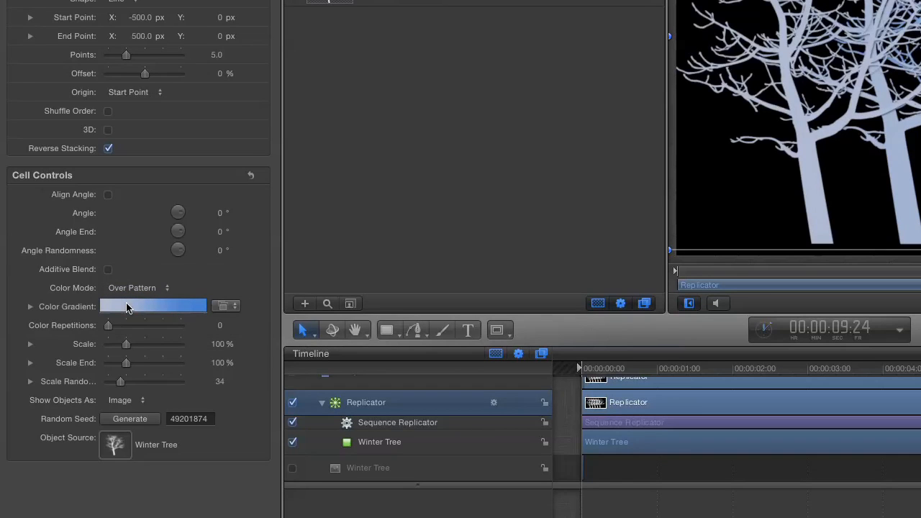
{"action": "mouse_move", "coordinate": [43, 313]}
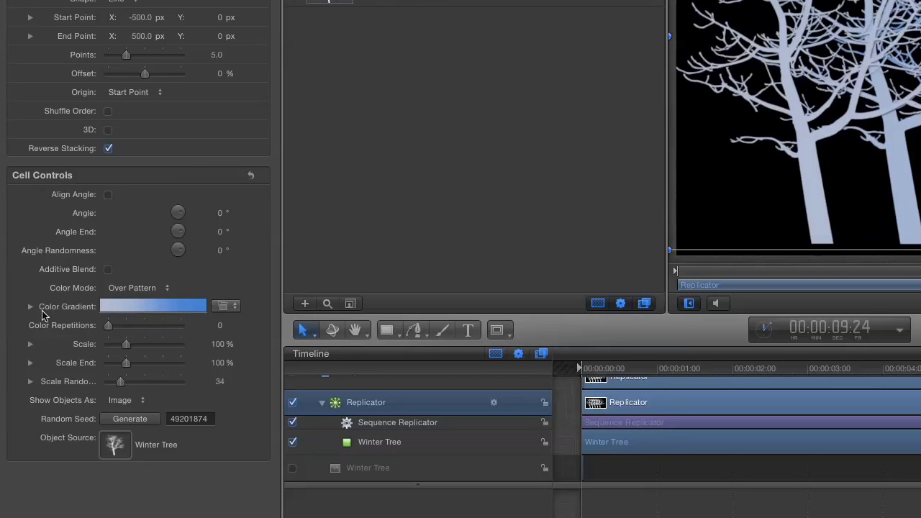
Apply a blue gradient preset to the trees and deepen its dark end to a deep blue.
{"action": "left_click", "coordinate": [31, 305]}
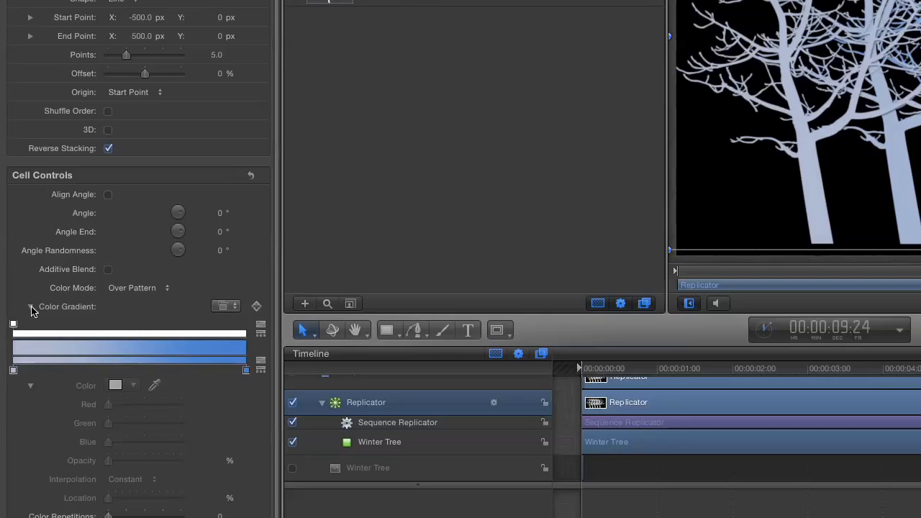
{"action": "left_click", "coordinate": [201, 370]}
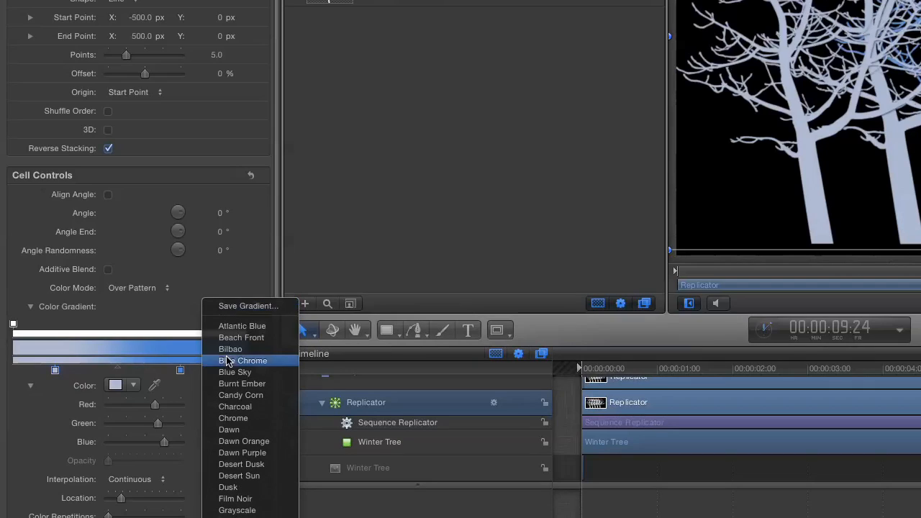
{"action": "left_click", "coordinate": [231, 349]}
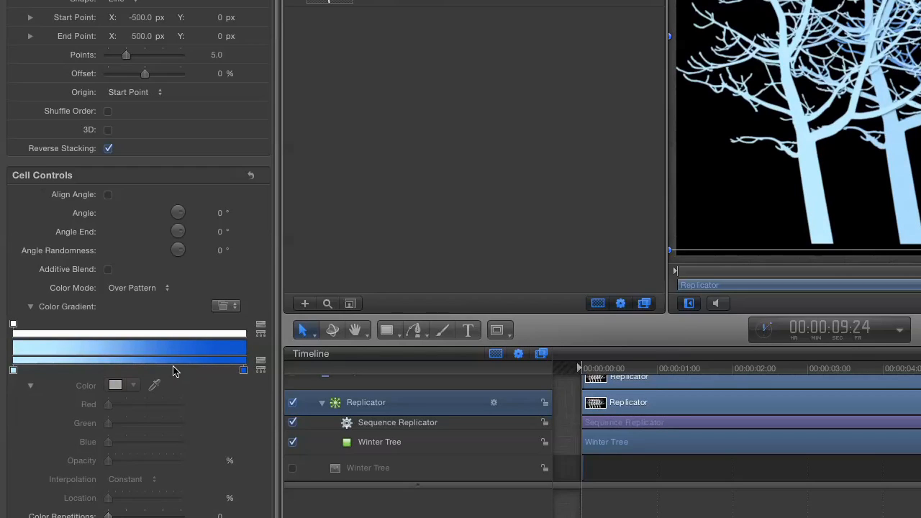
{"action": "mouse_move", "coordinate": [239, 375]}
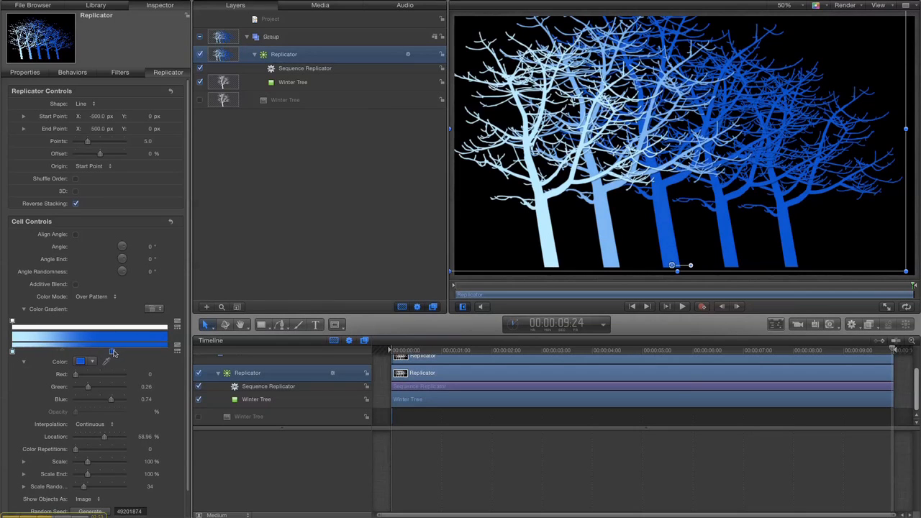
{"action": "left_click_drag", "start_coordinate": [104, 437], "coordinate": [109, 437]}
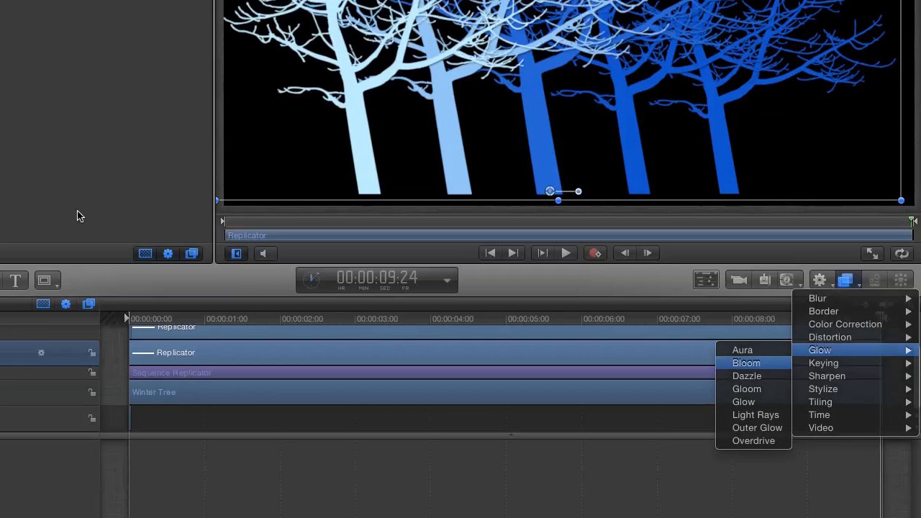
Add a Bloom glow filter to the replicator and start tuning threshold, amount and brightness.
{"action": "left_click", "coordinate": [745, 362]}
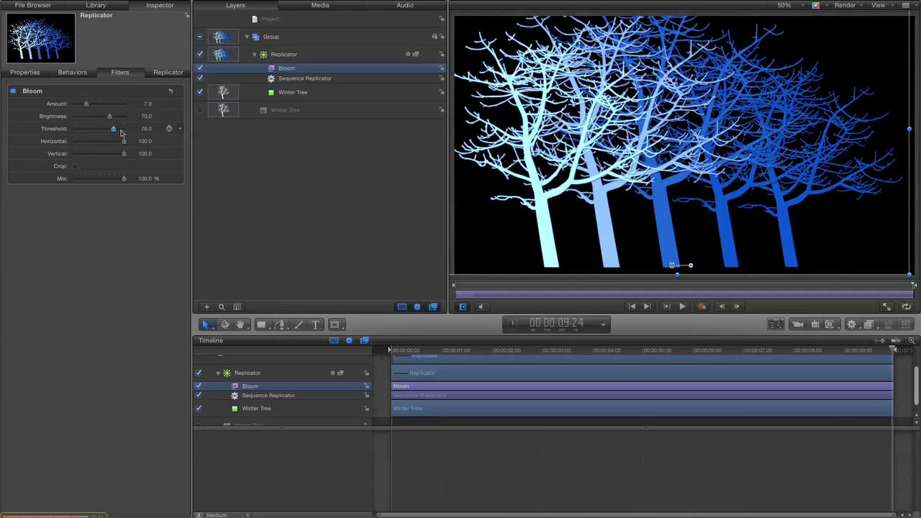
{"action": "left_click_drag", "start_coordinate": [112, 128], "coordinate": [109, 128]}
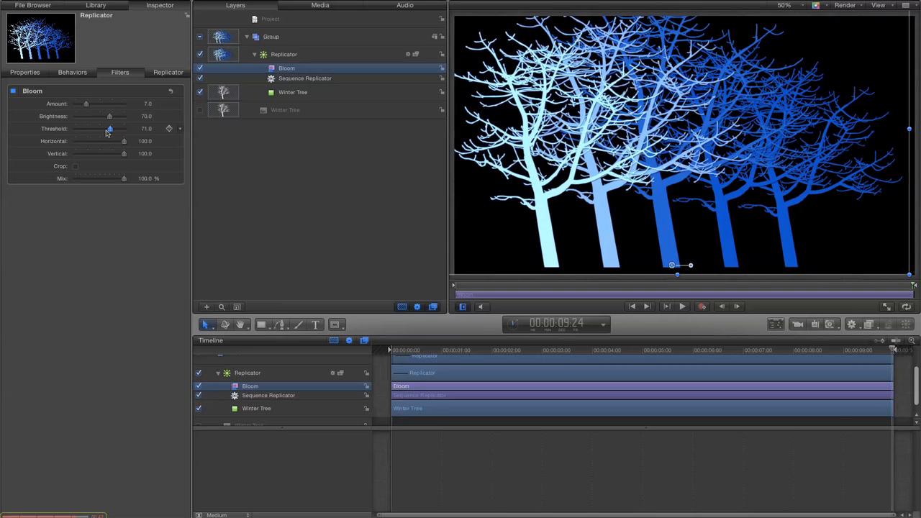
{"action": "left_click_drag", "start_coordinate": [109, 128], "coordinate": [100, 128]}
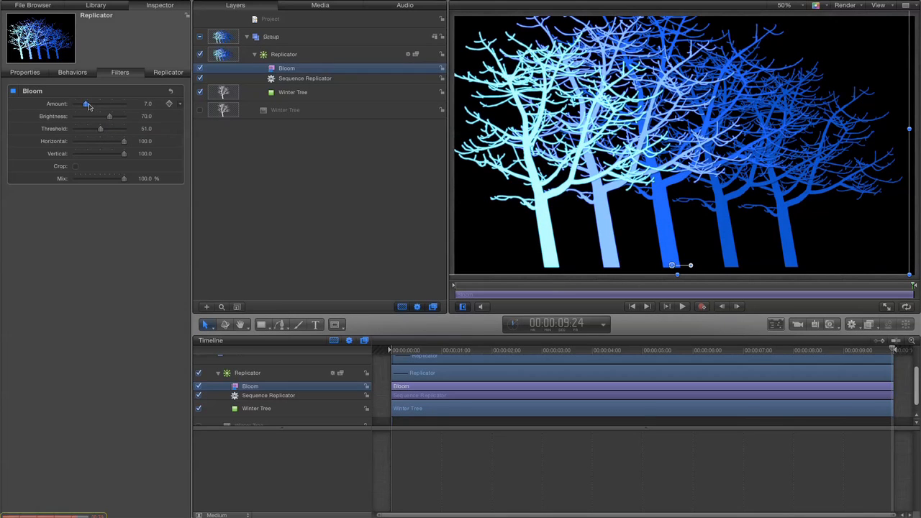
{"action": "left_click_drag", "start_coordinate": [86, 103], "coordinate": [82, 103]}
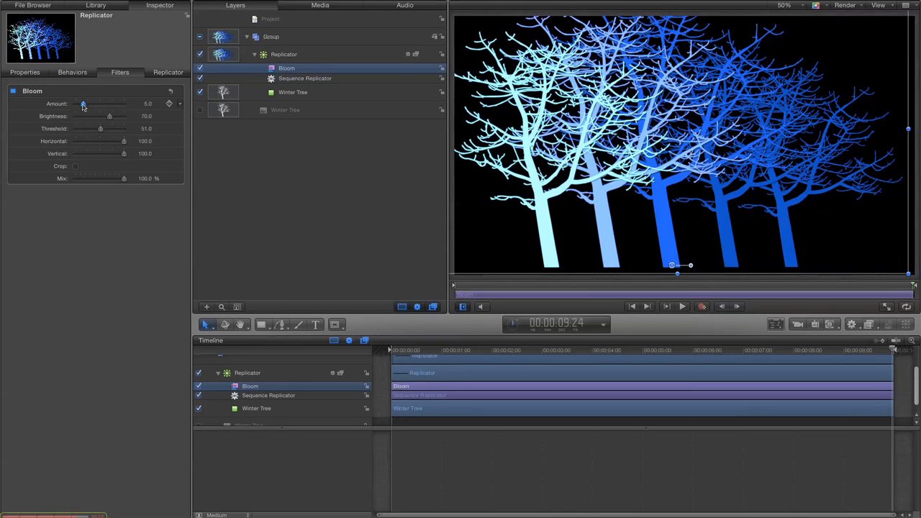
{"action": "left_click_drag", "start_coordinate": [84, 103], "coordinate": [77, 103]}
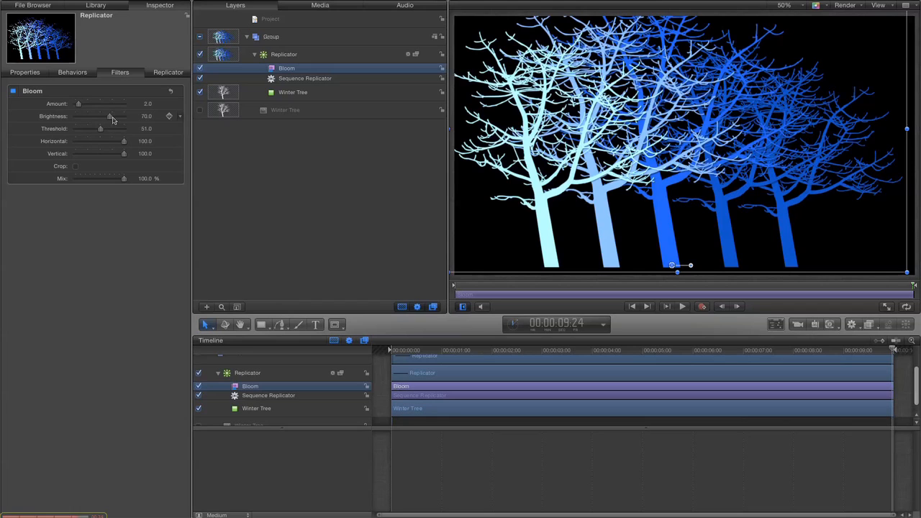
{"action": "left_click_drag", "start_coordinate": [109, 115], "coordinate": [109, 115]}
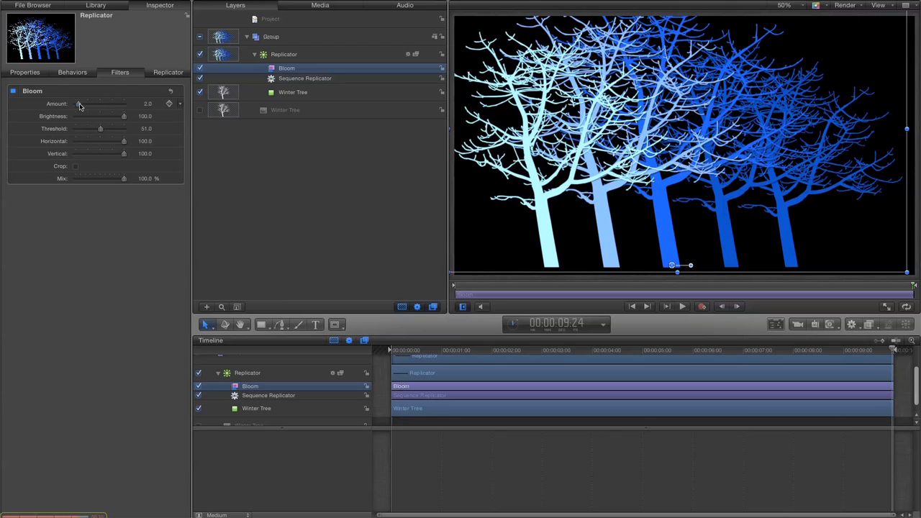
Settle the Bloom at amount 25 and threshold about 85 for a soft glow, then rewind.
{"action": "left_click_drag", "start_coordinate": [78, 103], "coordinate": [104, 104]}
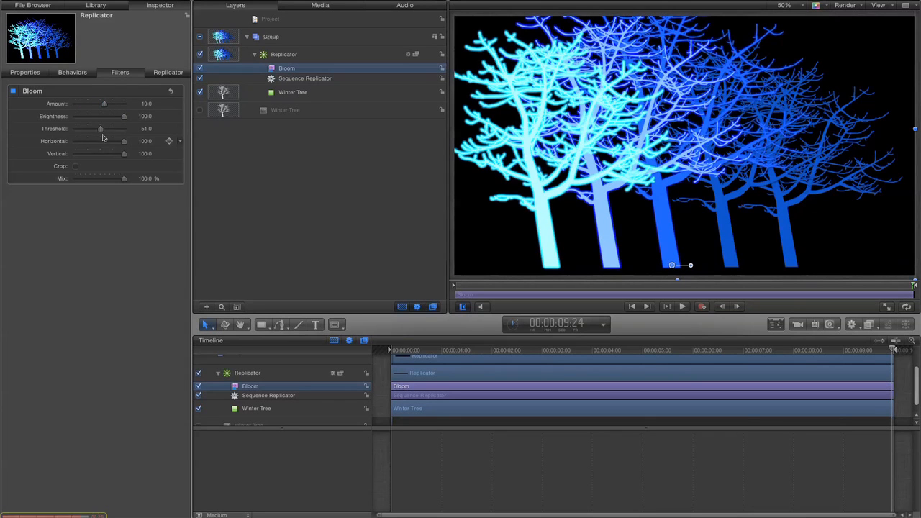
{"action": "left_click_drag", "start_coordinate": [101, 128], "coordinate": [109, 128]}
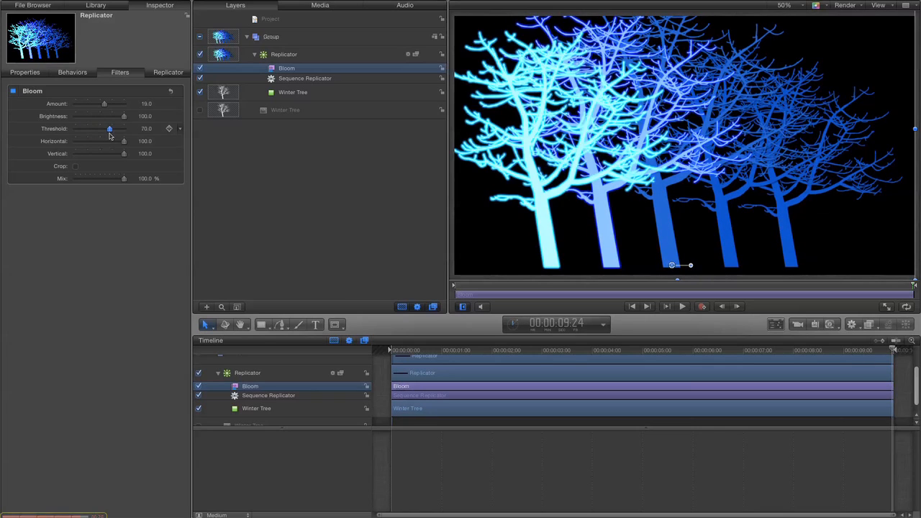
{"action": "left_click_drag", "start_coordinate": [109, 130], "coordinate": [116, 130]}
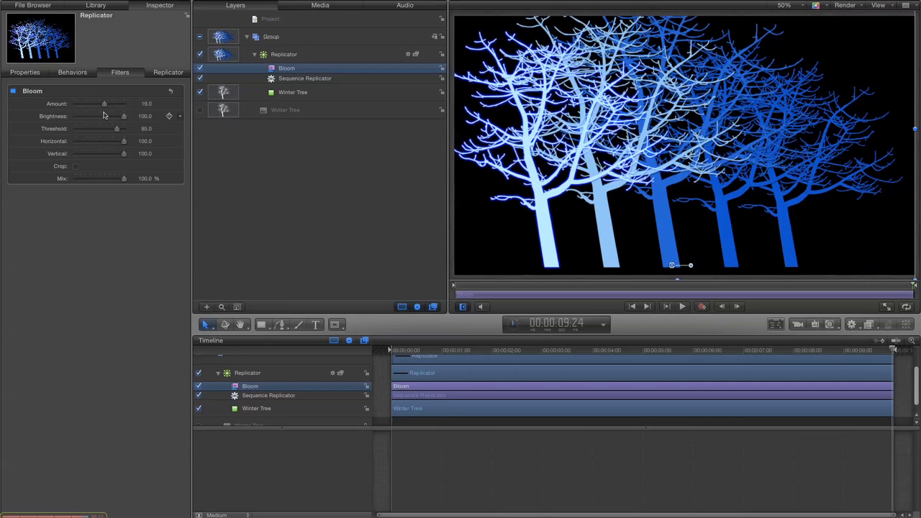
{"action": "left_click_drag", "start_coordinate": [104, 103], "coordinate": [114, 103]}
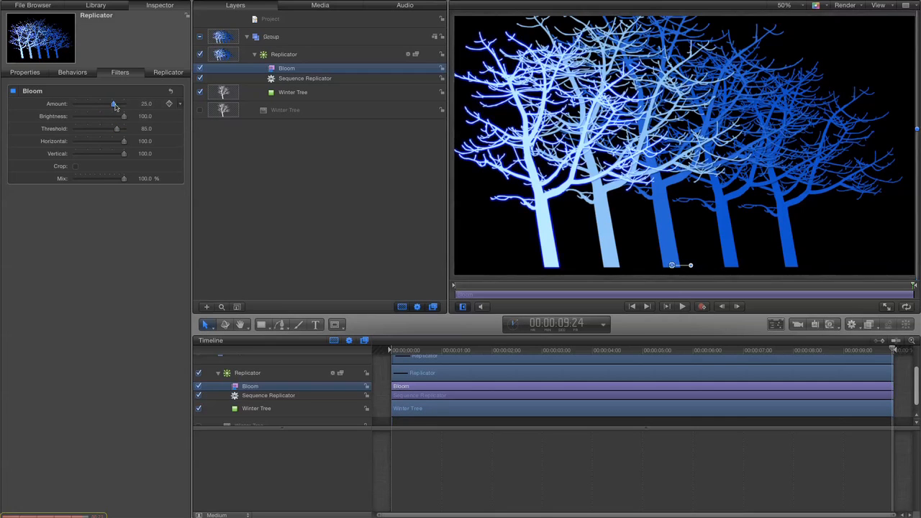
{"action": "left_click_drag", "start_coordinate": [114, 103], "coordinate": [110, 103]}
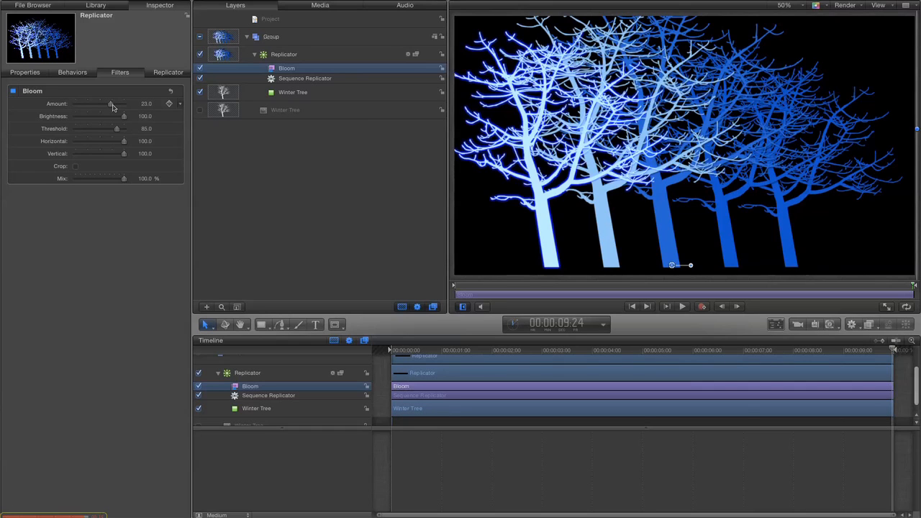
{"action": "left_click", "coordinate": [631, 306]}
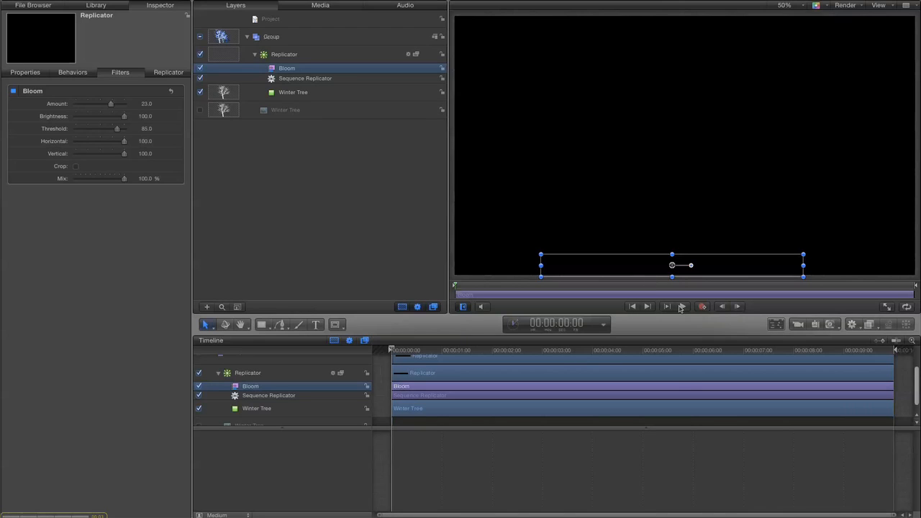
{"action": "left_click", "coordinate": [664, 307]}
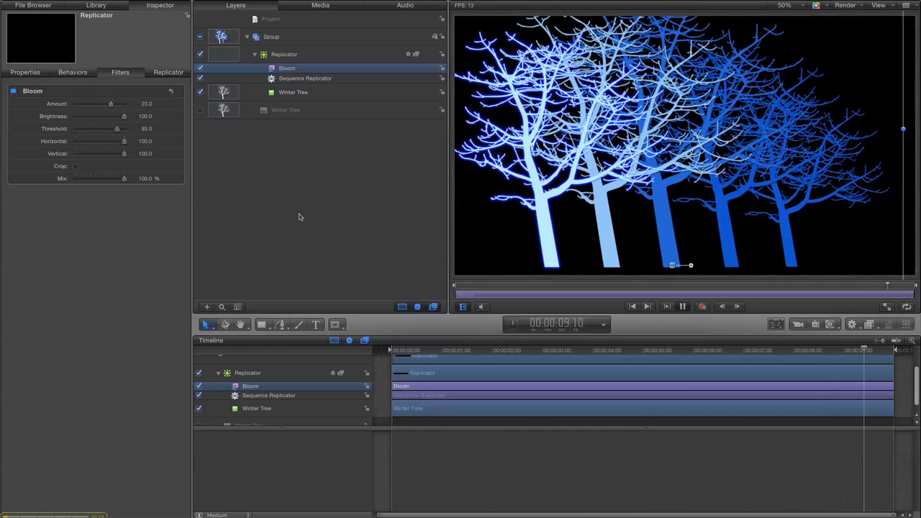
{"action": "left_click", "coordinate": [682, 305]}
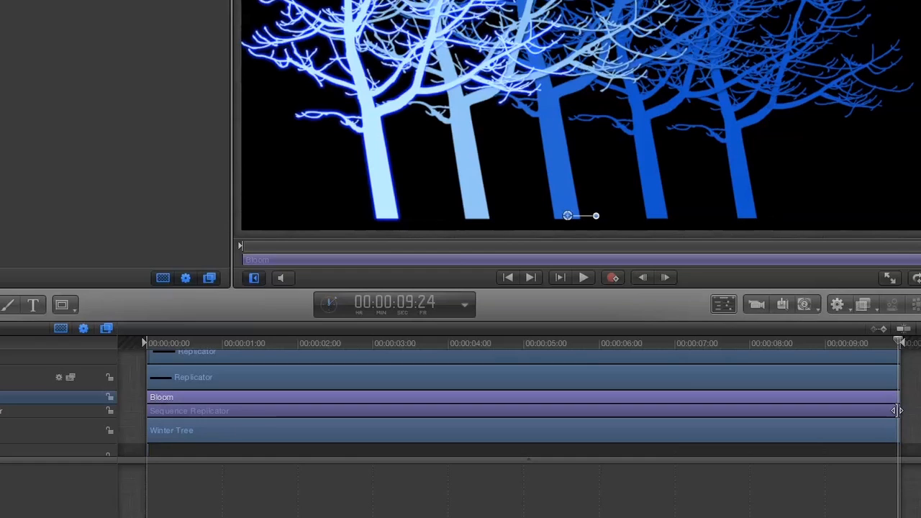
Trim the Sequence Replicator bar's out point leftward so the trees finish growing earlier, then rewind.
{"action": "left_click_drag", "start_coordinate": [898, 412], "coordinate": [684, 411]}
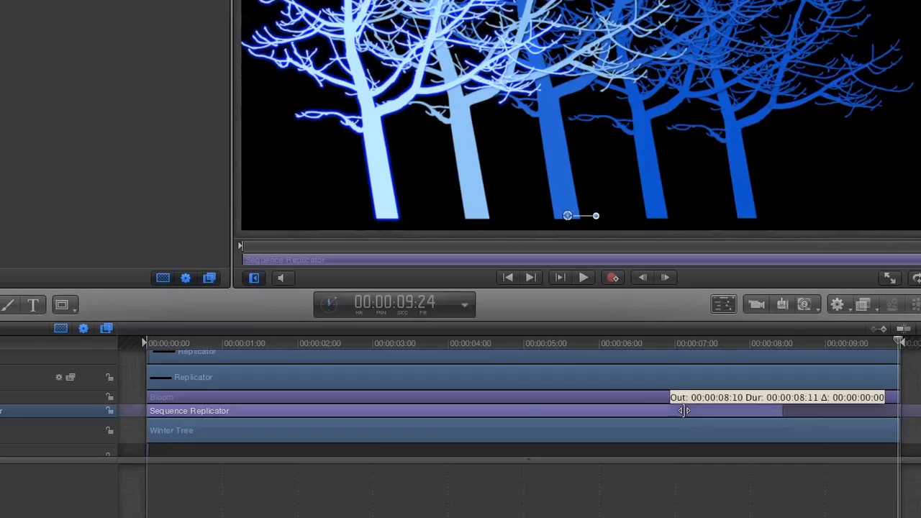
{"action": "left_click_drag", "start_coordinate": [684, 410], "coordinate": [521, 410]}
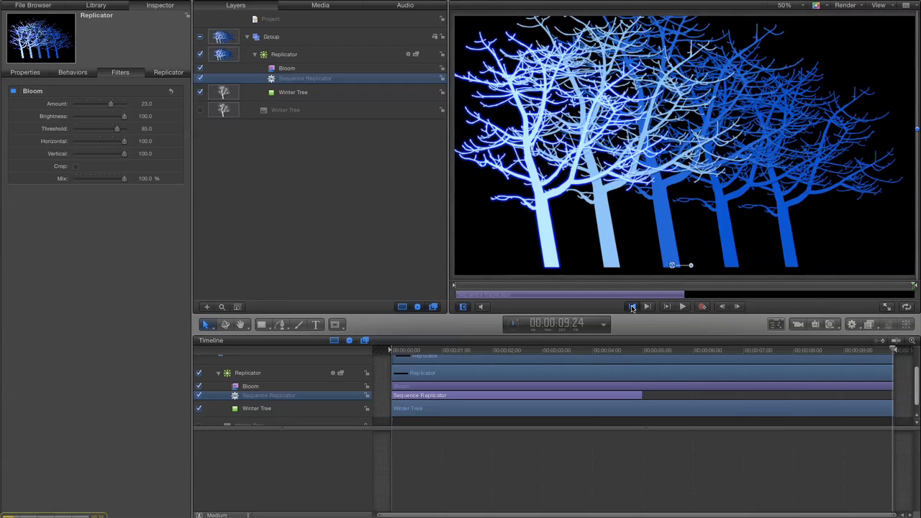
{"action": "left_click", "coordinate": [631, 305]}
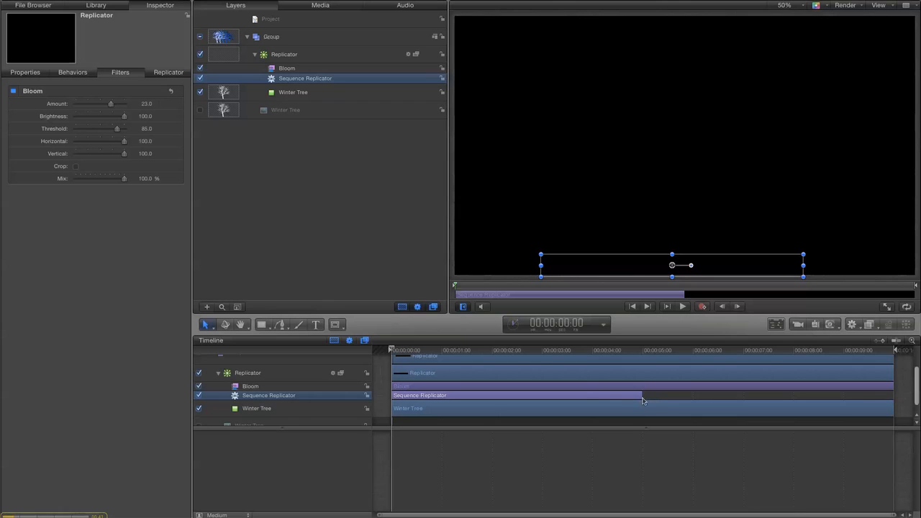